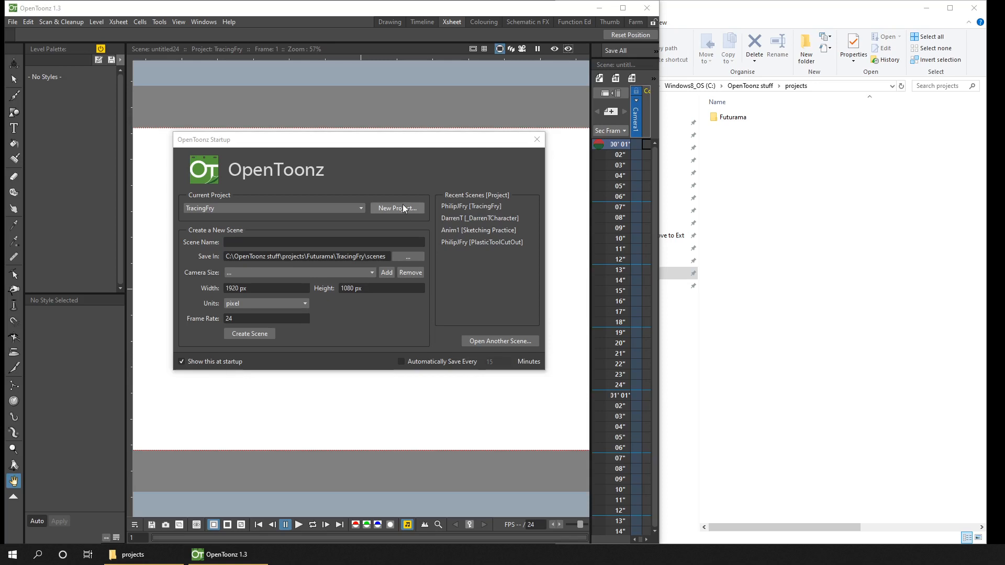
Look at the New Project settings, cancel them, and close the Startup window.
{"action": "left_click", "coordinate": [395, 207]}
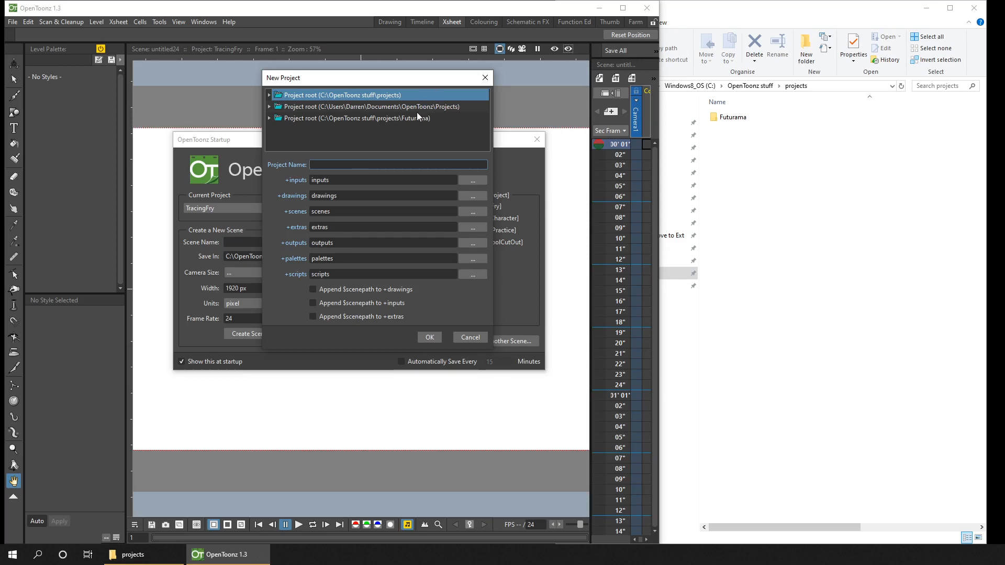
{"action": "left_click", "coordinate": [470, 337]}
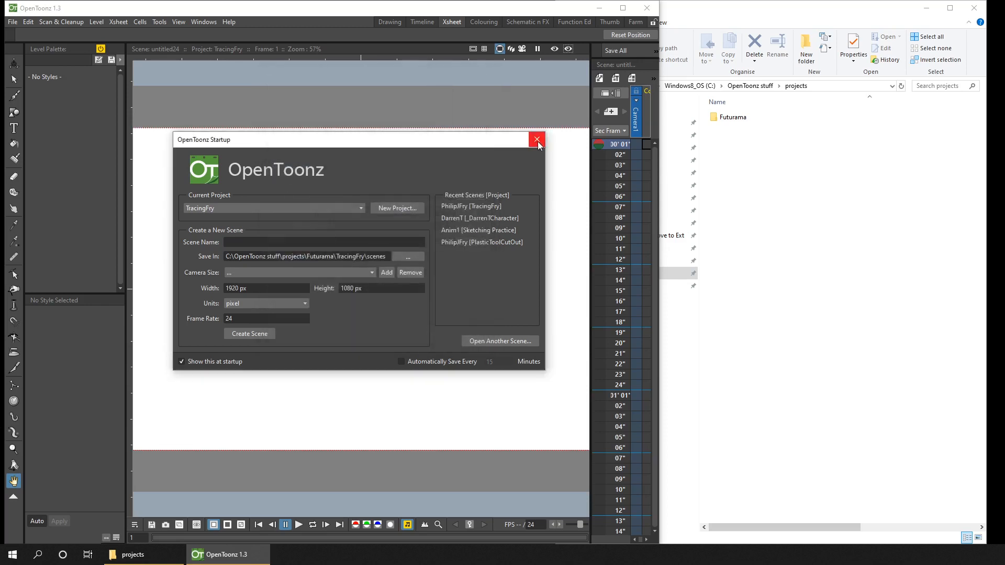
{"action": "left_click", "coordinate": [158, 21]}
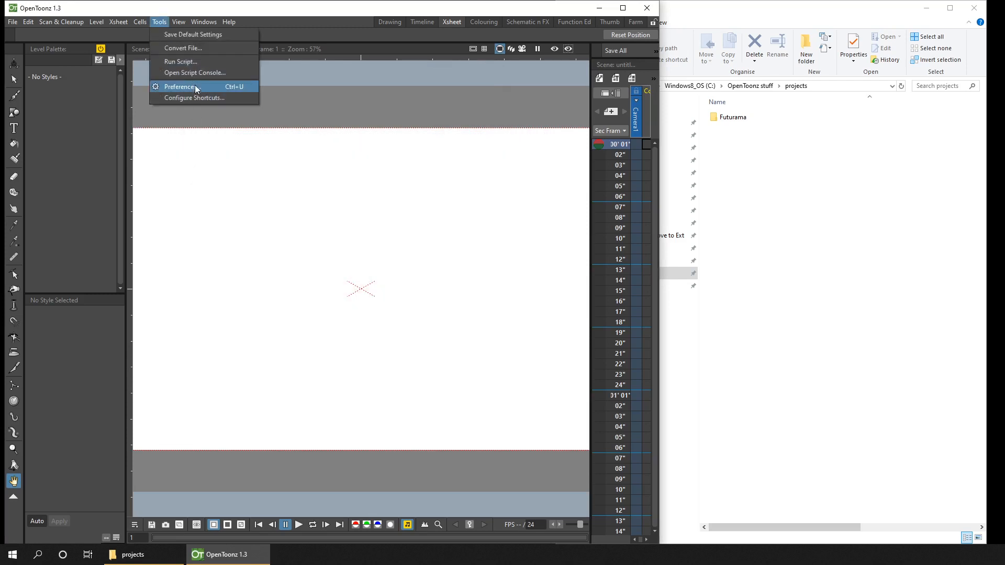
Review the Custom Project Path browse dialog in Preferences and cancel without changes.
{"action": "left_click", "coordinate": [180, 87]}
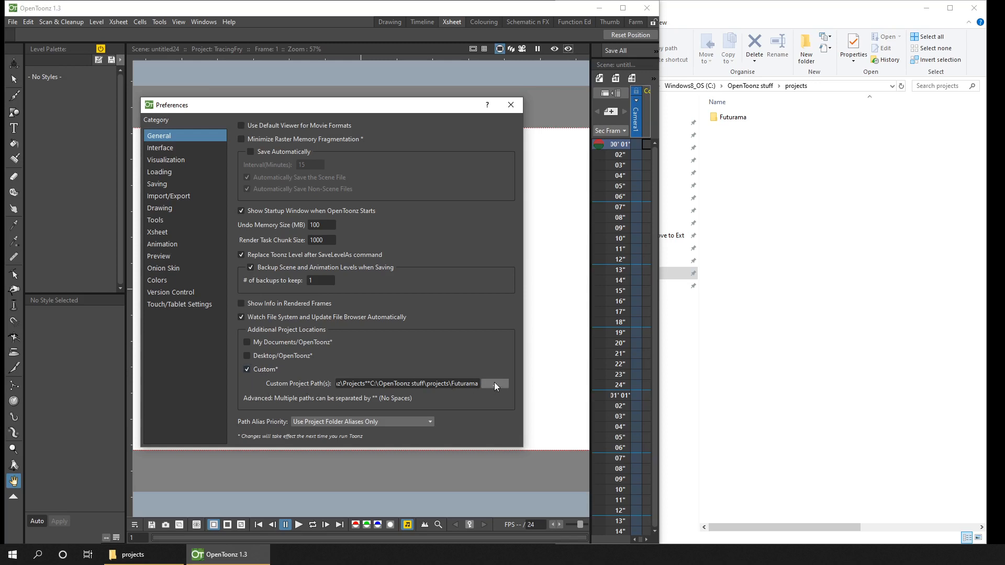
{"action": "left_click", "coordinate": [494, 383]}
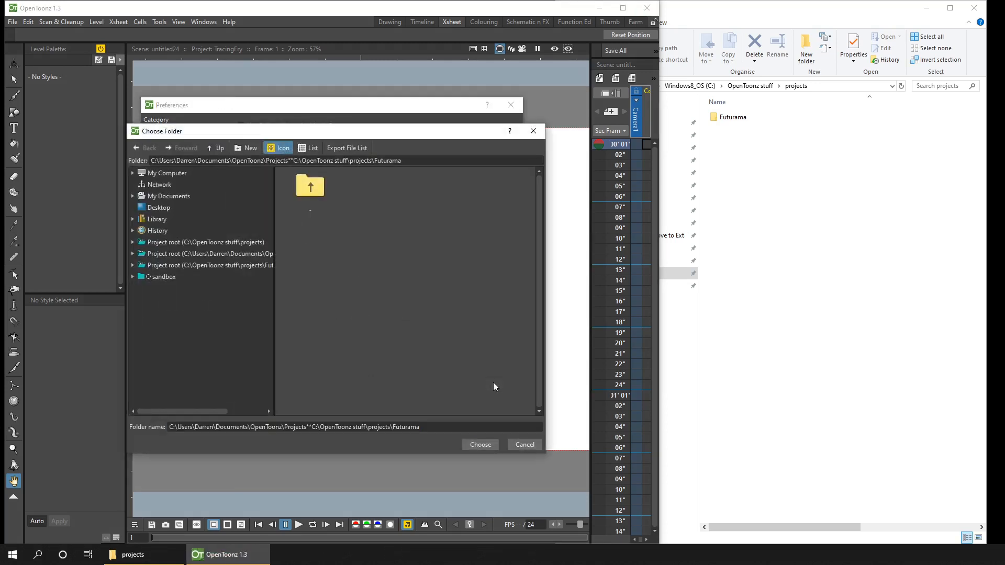
{"action": "left_click", "coordinate": [479, 444]}
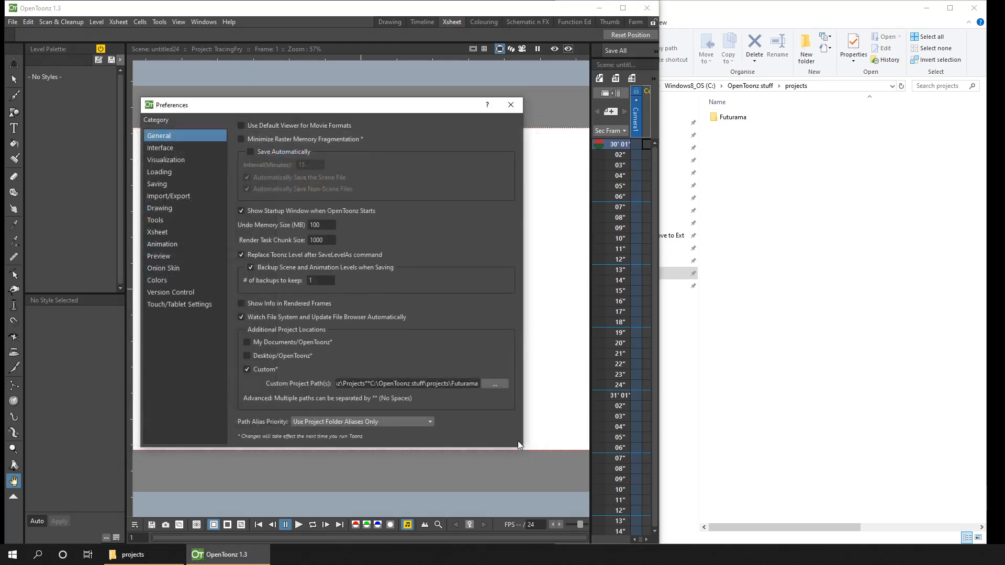
{"action": "left_click", "coordinate": [229, 20]}
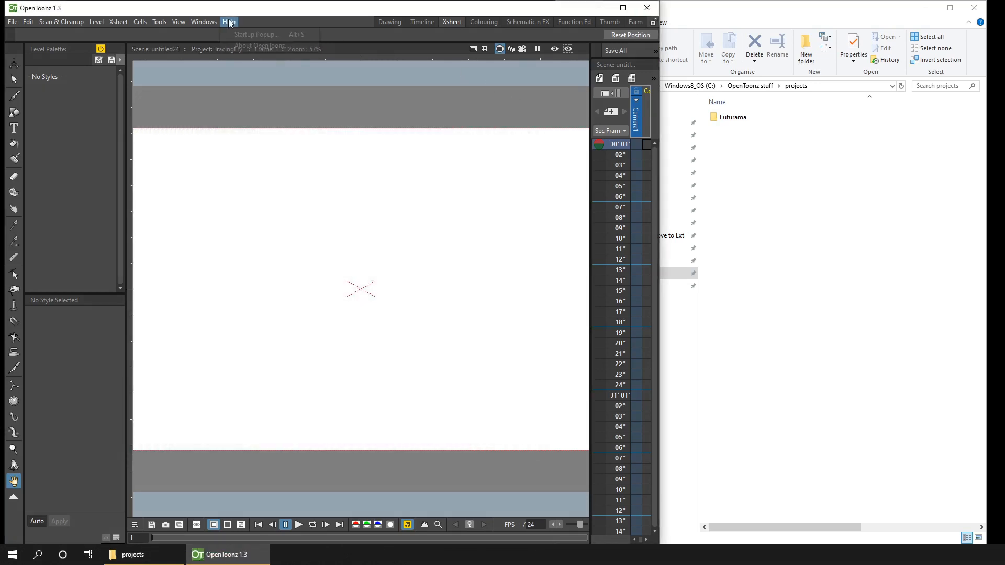
Create a new project named ProjectAlpha from the Startup popup under the projects root.
{"action": "left_click", "coordinate": [256, 34]}
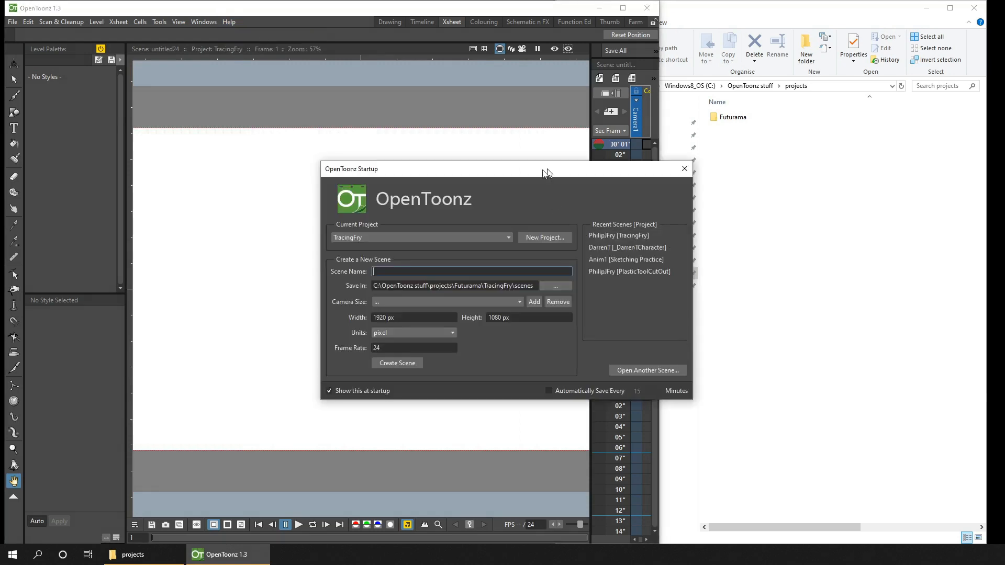
{"action": "left_click", "coordinate": [544, 238]}
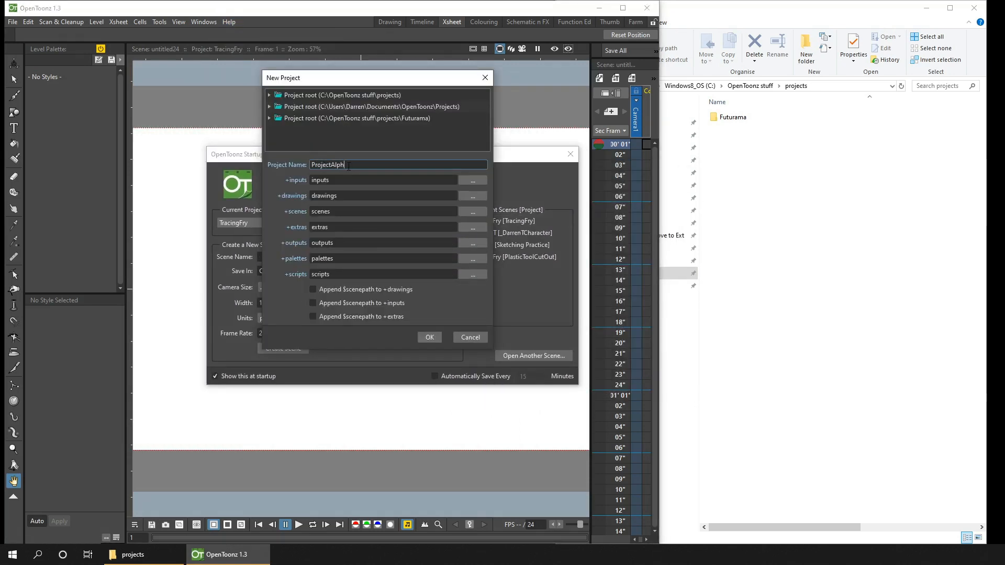
{"action": "type", "text": "a"}
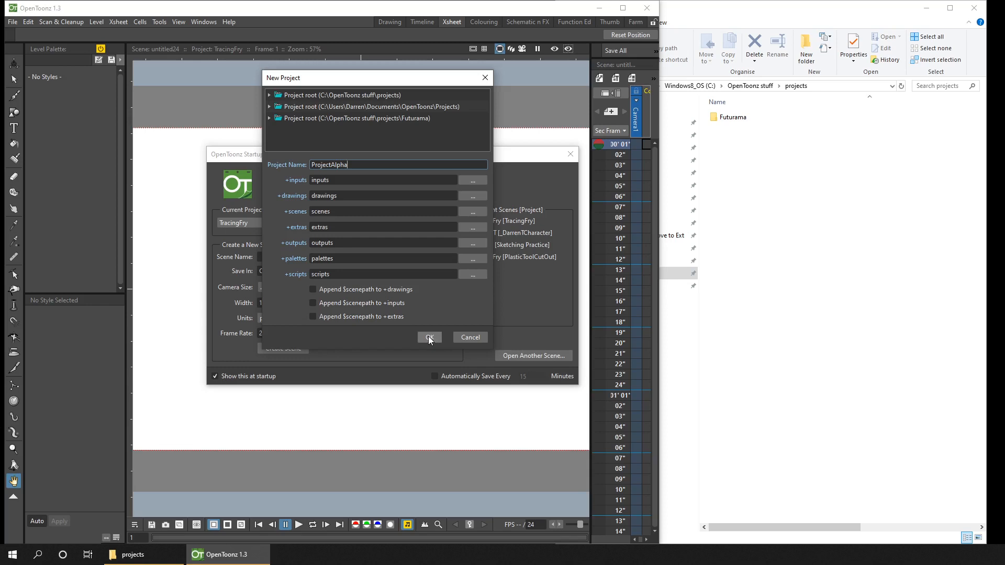
{"action": "left_click", "coordinate": [430, 337]}
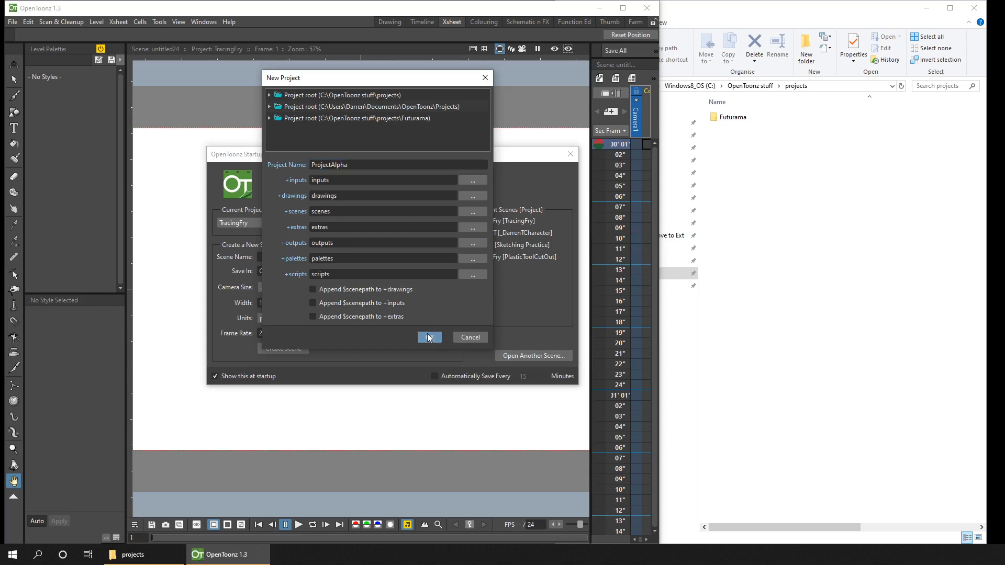
{"action": "left_click", "coordinate": [429, 337]}
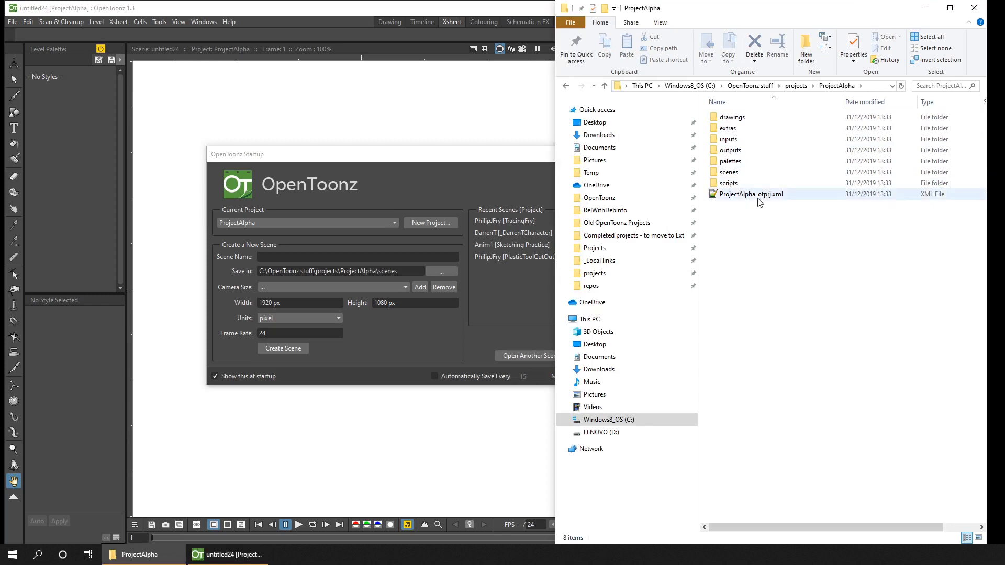
{"action": "mouse_move", "coordinate": [759, 200]}
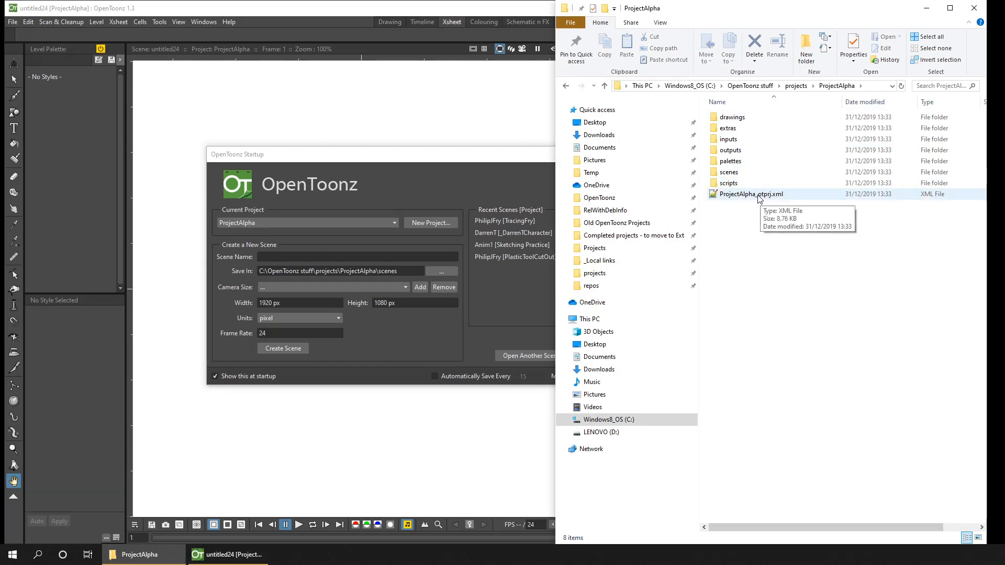
Edit ProjectAlpha_otprj.xml in Notepad++ and browse into the scenes folder.
{"action": "right_click", "coordinate": [751, 194]}
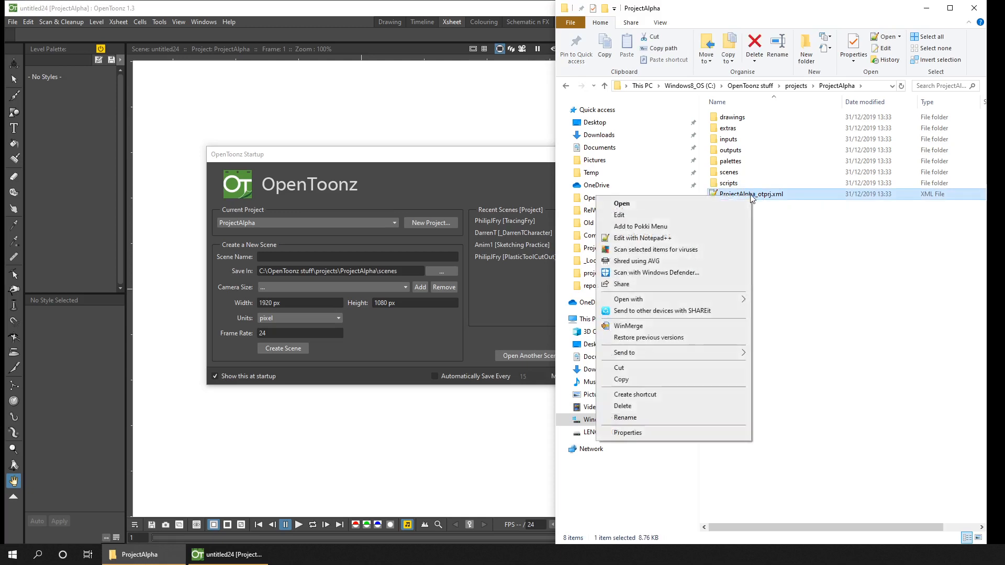
{"action": "left_click", "coordinate": [642, 238]}
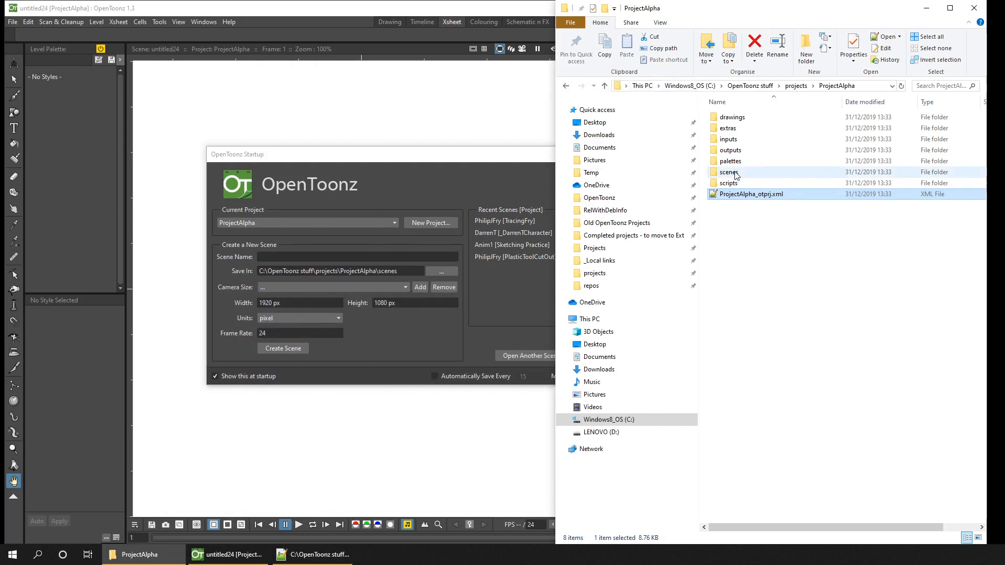
{"action": "mouse_move", "coordinate": [729, 172]}
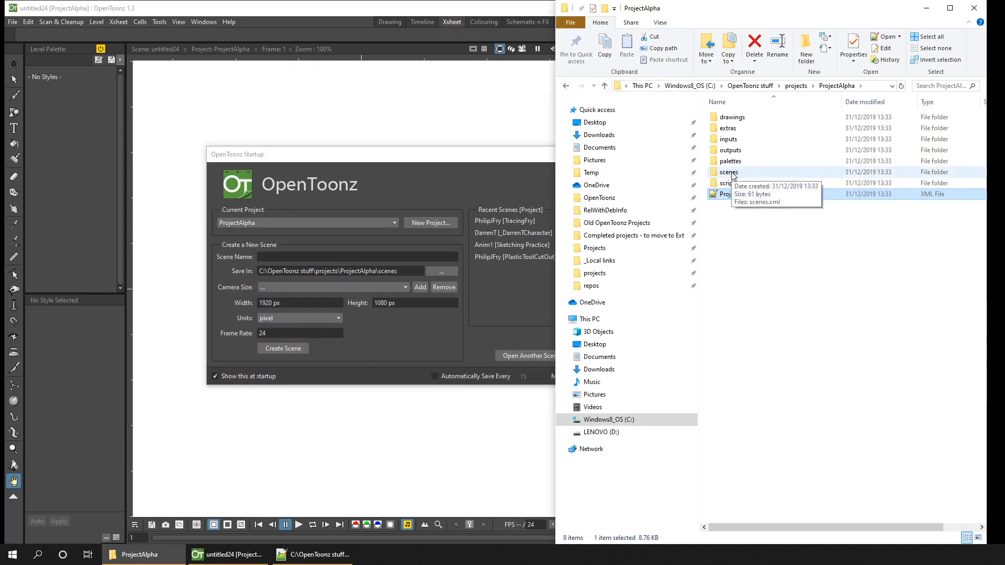
{"action": "double_click", "coordinate": [729, 172]}
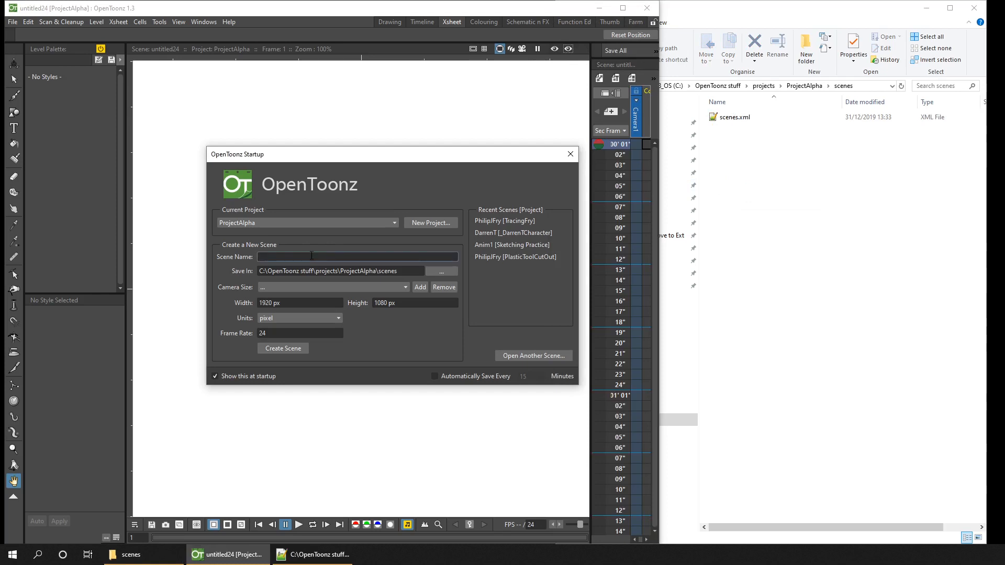
Create scene Scene1 and Save All so Scene1.tnz lands in the scenes folder.
{"action": "type", "text": "Scene1"}
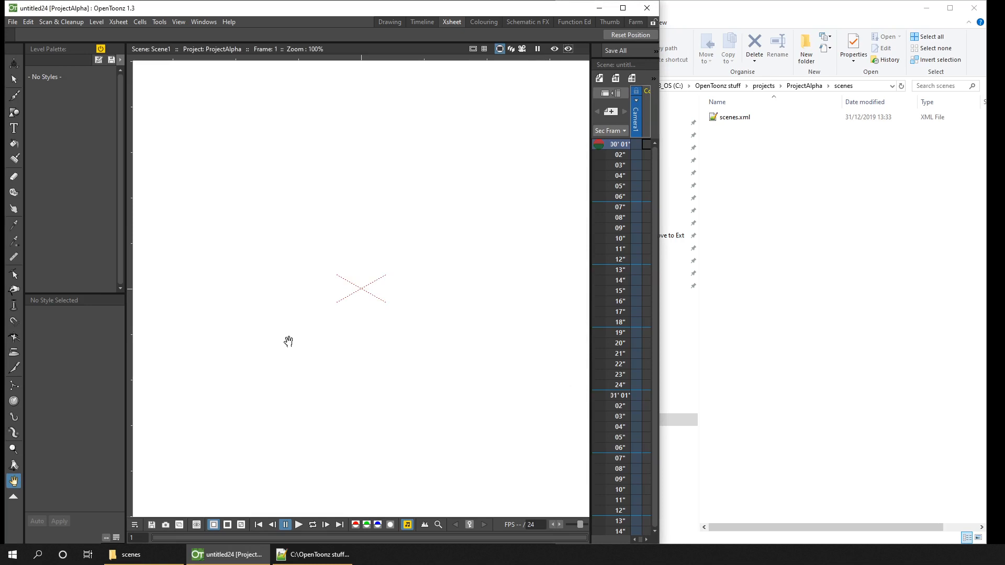
{"action": "mouse_move", "coordinate": [20, 31]}
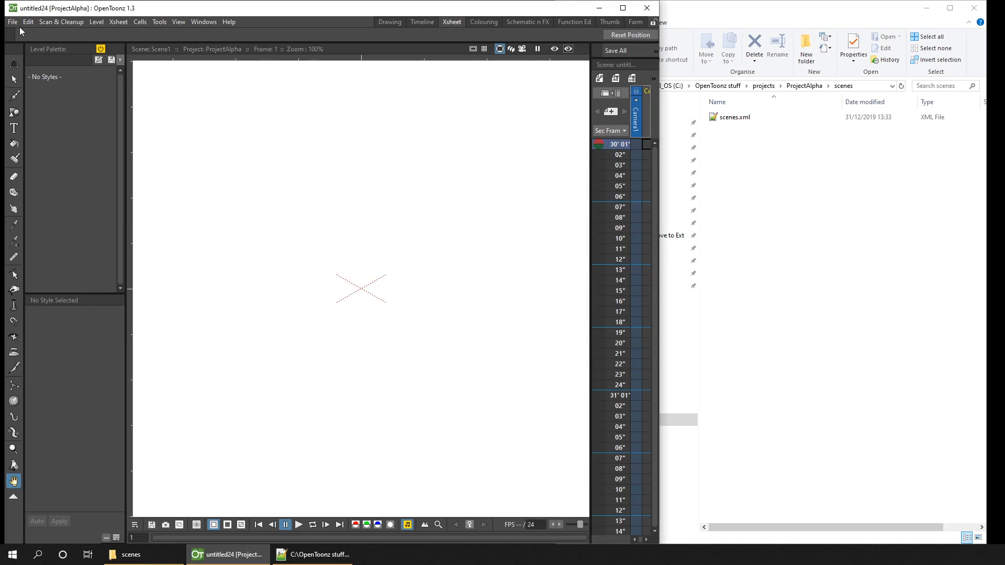
{"action": "left_click", "coordinate": [11, 21]}
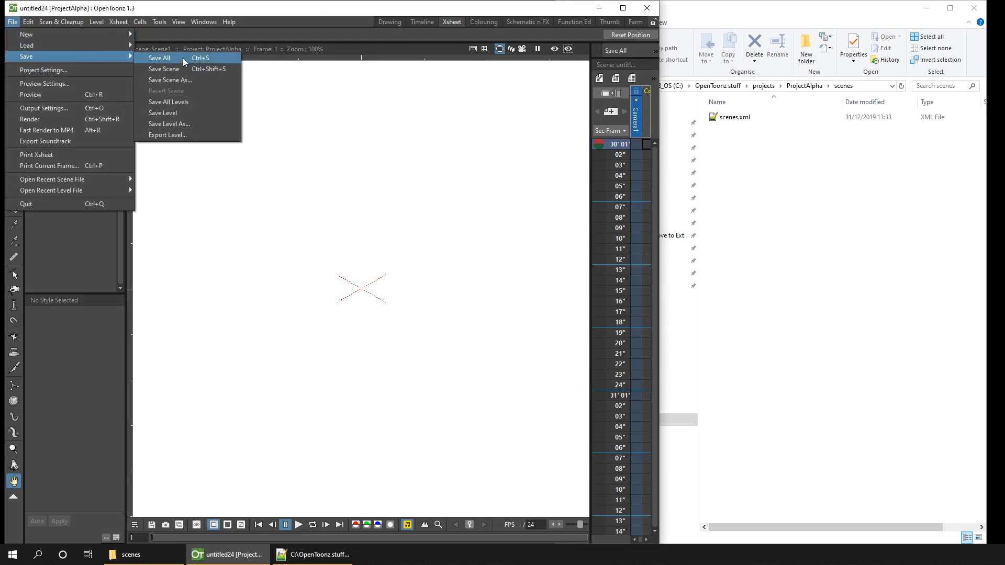
{"action": "left_click", "coordinate": [159, 58]}
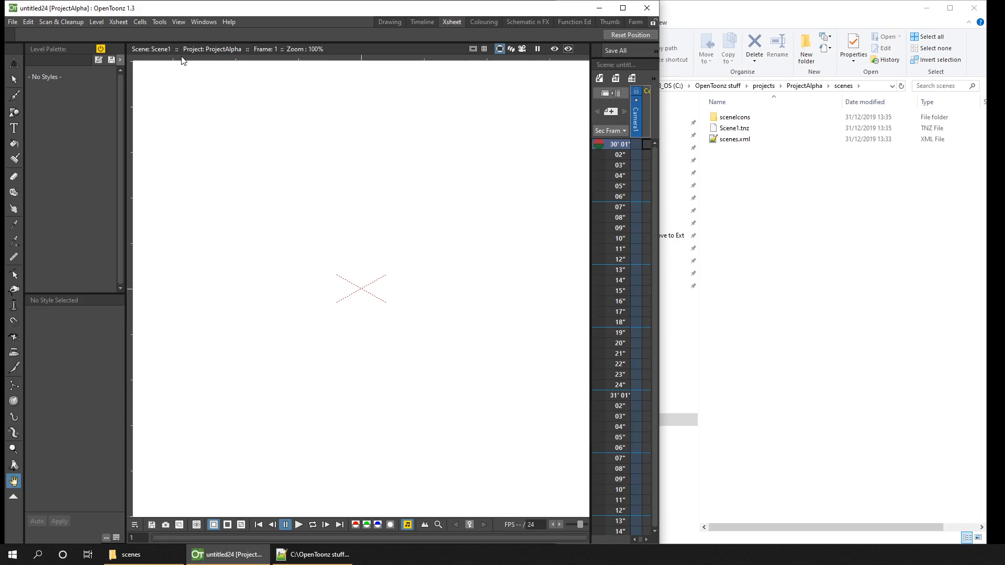
{"action": "mouse_move", "coordinate": [763, 86]}
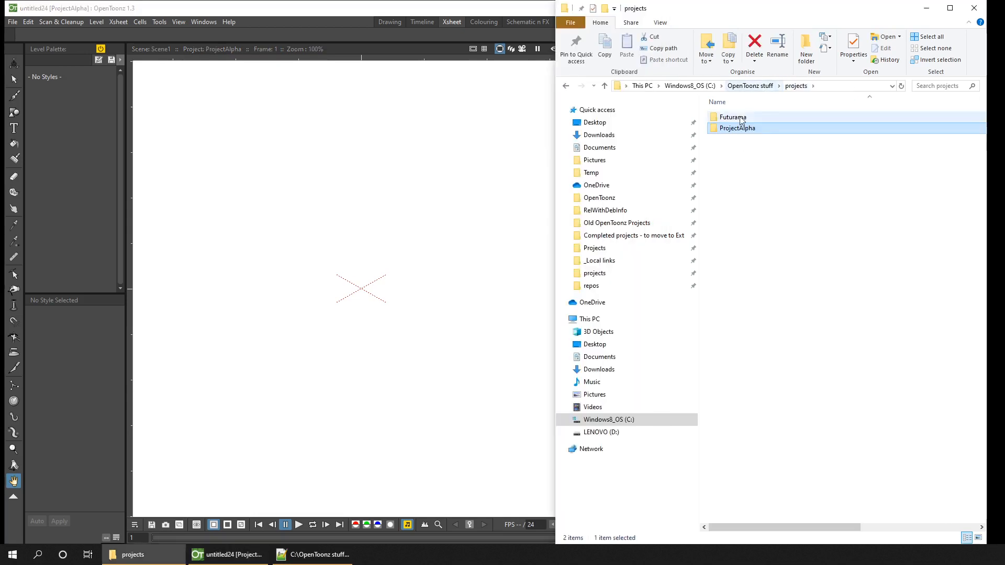
Compress the ProjectAlpha folder into ProjectAlpha-EmptyProject.zip.
{"action": "right_click", "coordinate": [736, 128]}
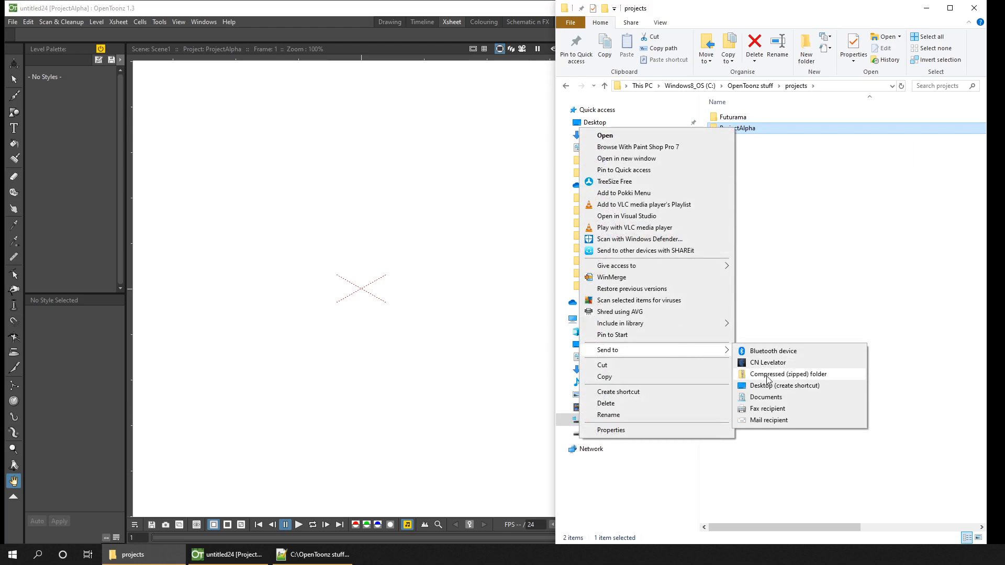
{"action": "left_click", "coordinate": [788, 374]}
{"action": "type", "text": "ProjectAlpha-EmptyProject.zip"}
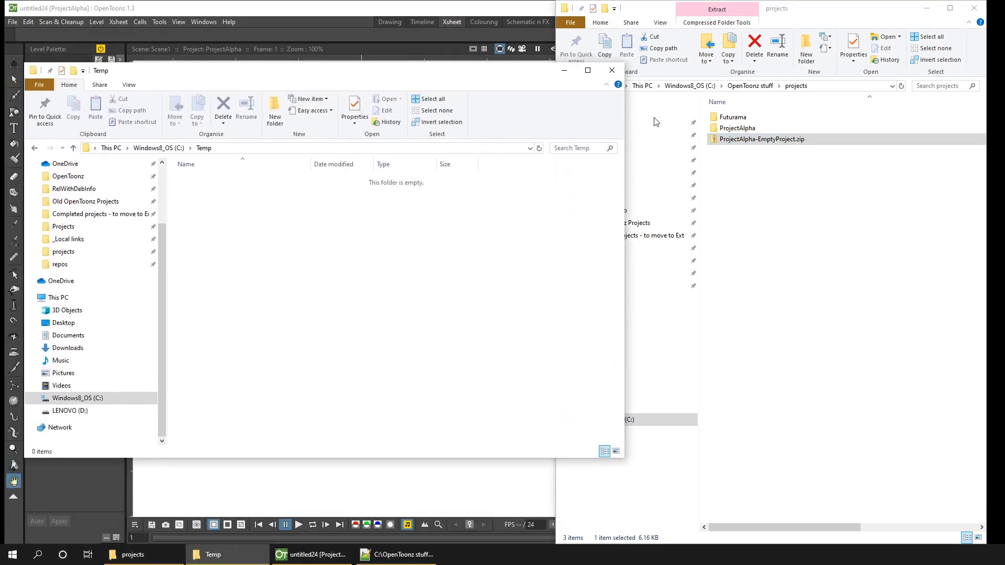
Move the zip into C:\Temp and extract it into its suggested folder.
{"action": "left_click", "coordinate": [395, 344]}
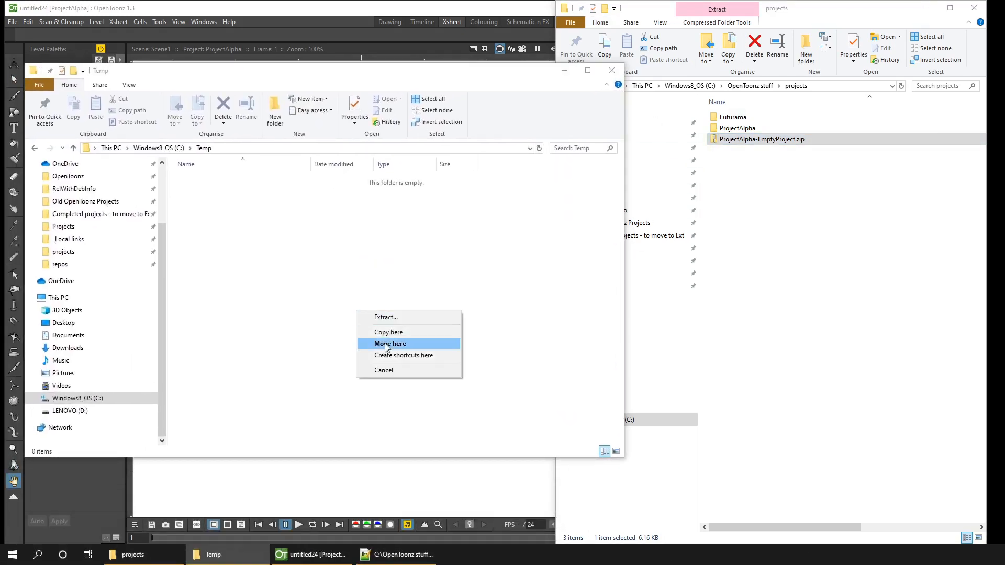
{"action": "left_click", "coordinate": [389, 343]}
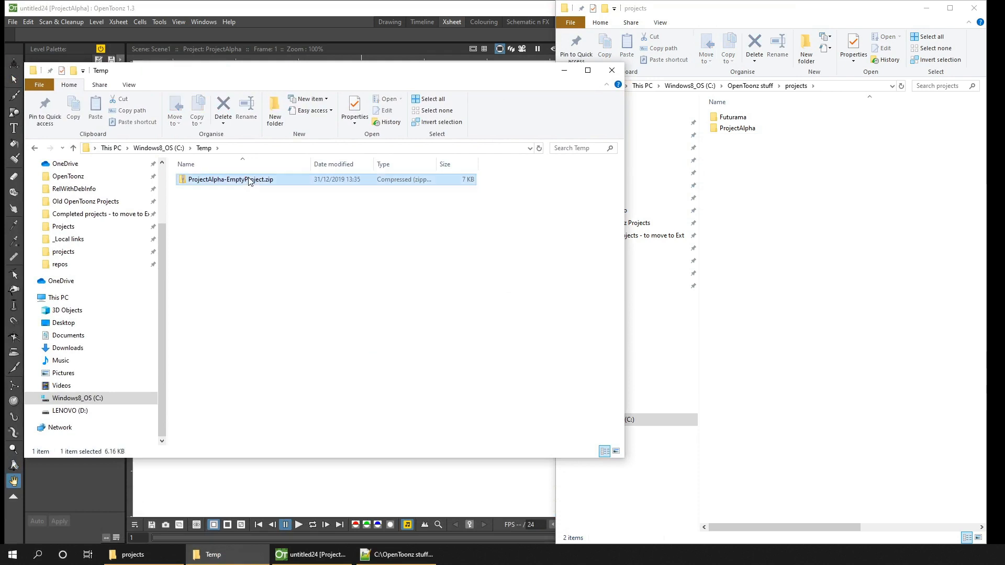
{"action": "right_click", "coordinate": [230, 179]}
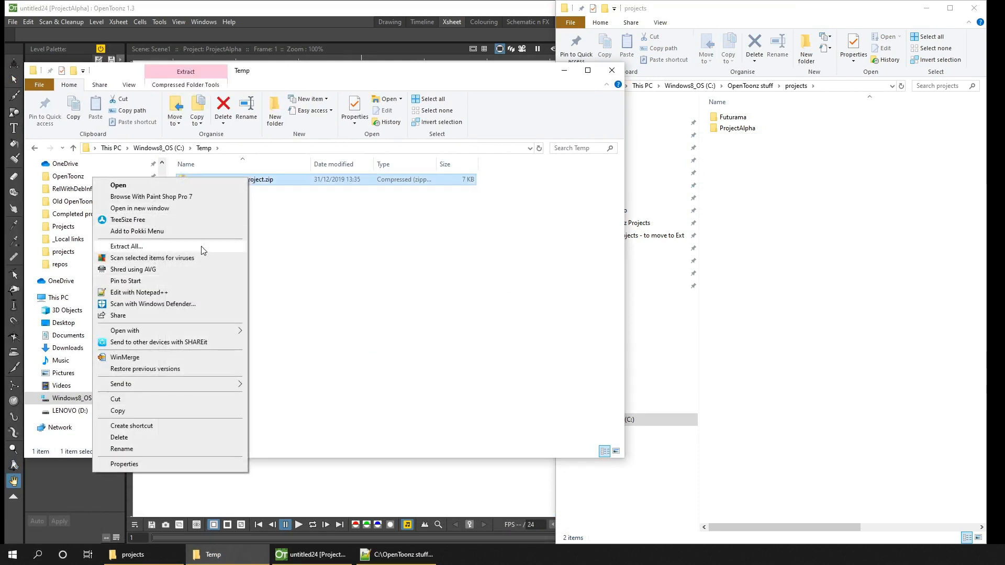
{"action": "left_click", "coordinate": [126, 246]}
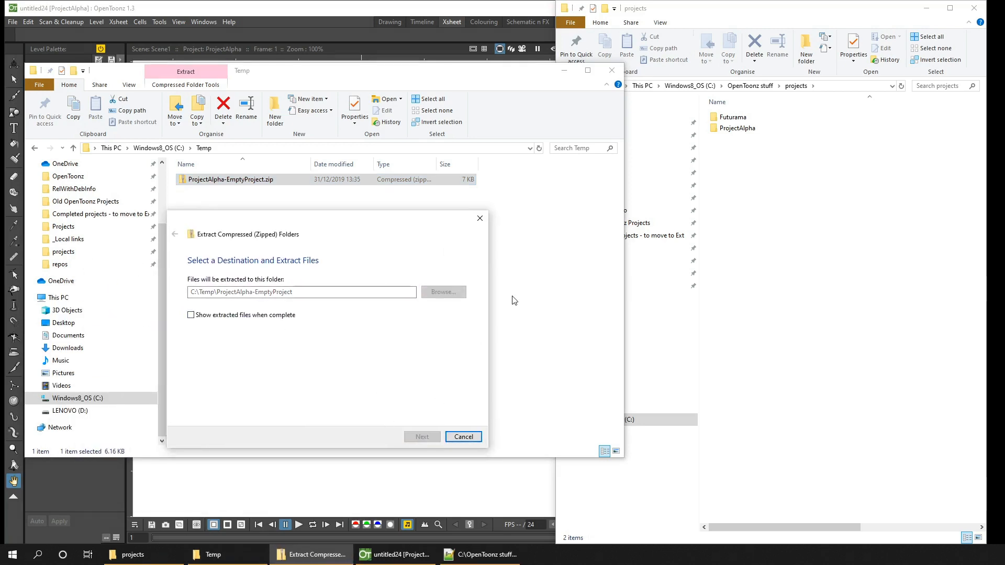
{"action": "left_click", "coordinate": [422, 436]}
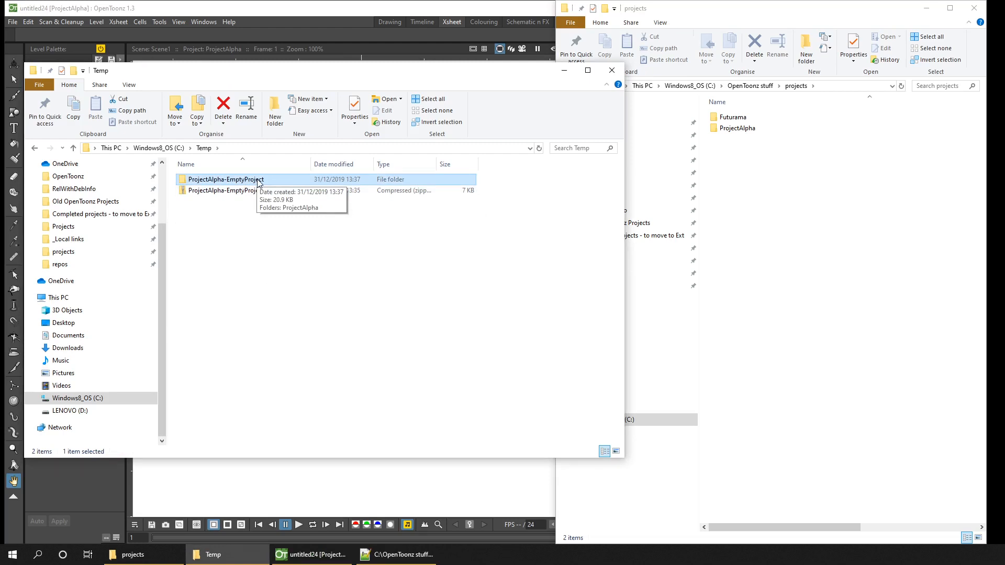
Rename the extracted ProjectAlpha folder to ProjectBeta and copy it into the projects folder.
{"action": "double_click", "coordinate": [224, 179]}
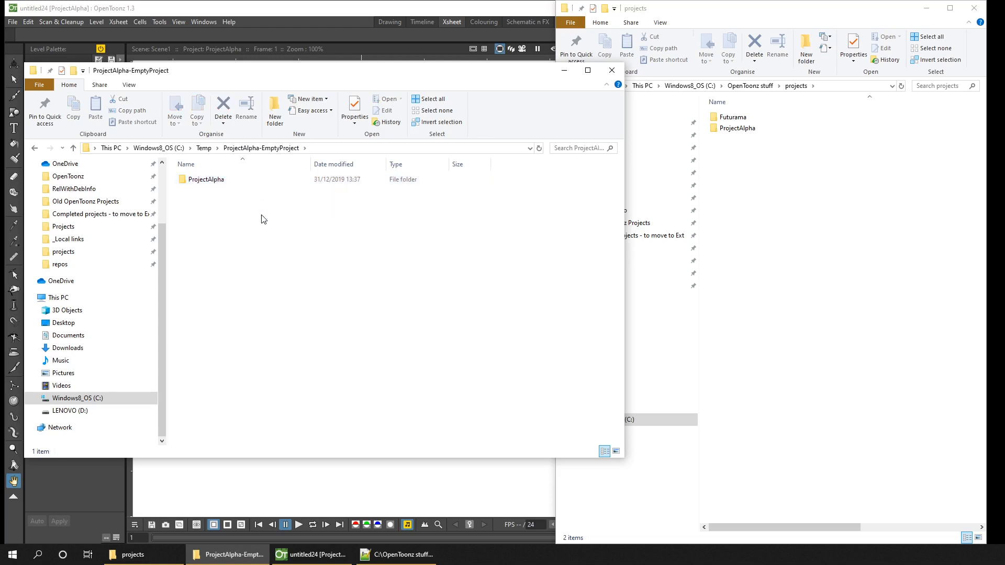
{"action": "left_click", "coordinate": [205, 179]}
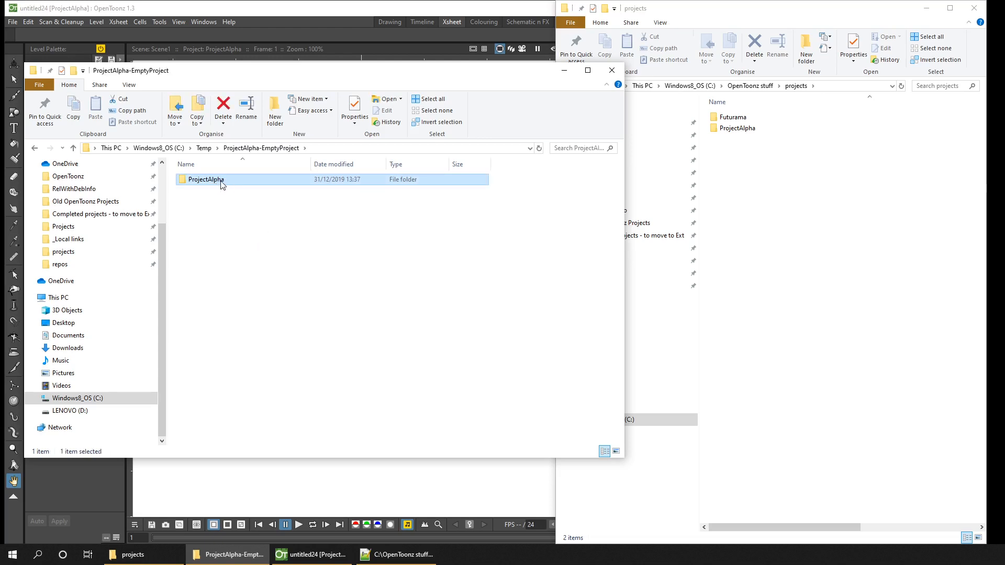
{"action": "double_click", "coordinate": [206, 179]}
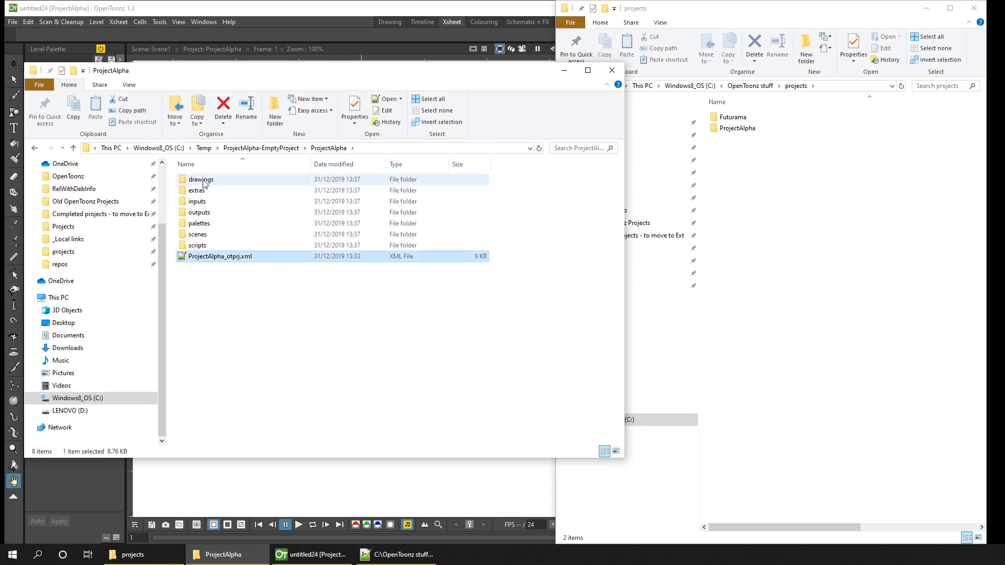
{"action": "left_click", "coordinate": [225, 313]}
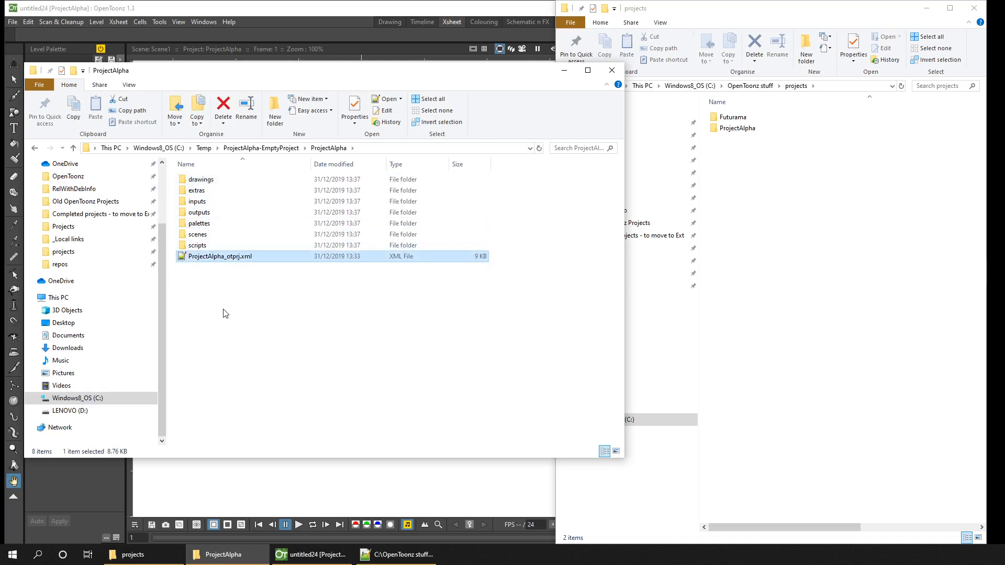
{"action": "mouse_move", "coordinate": [234, 312]}
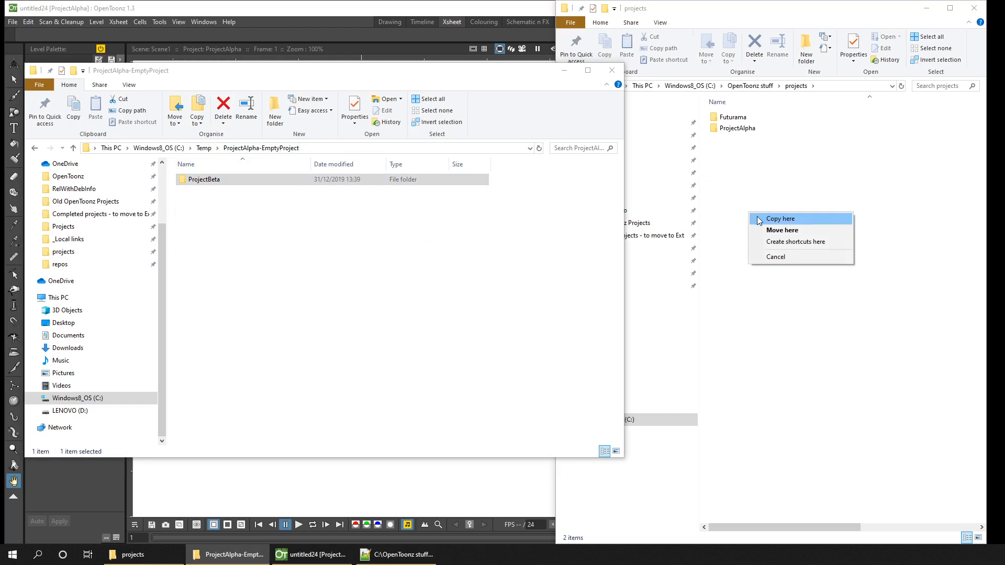
{"action": "mouse_move", "coordinate": [782, 230]}
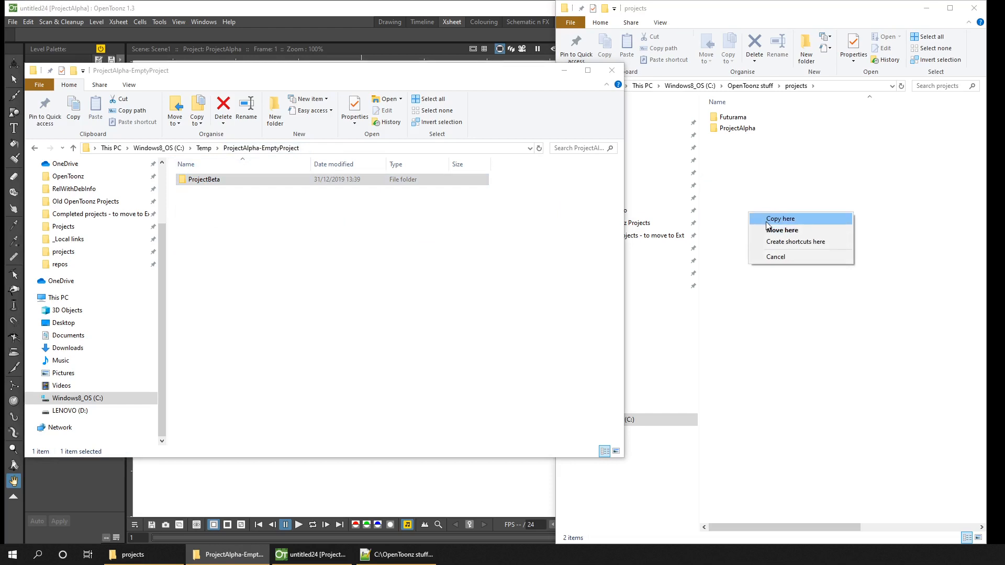
{"action": "left_click", "coordinate": [780, 218]}
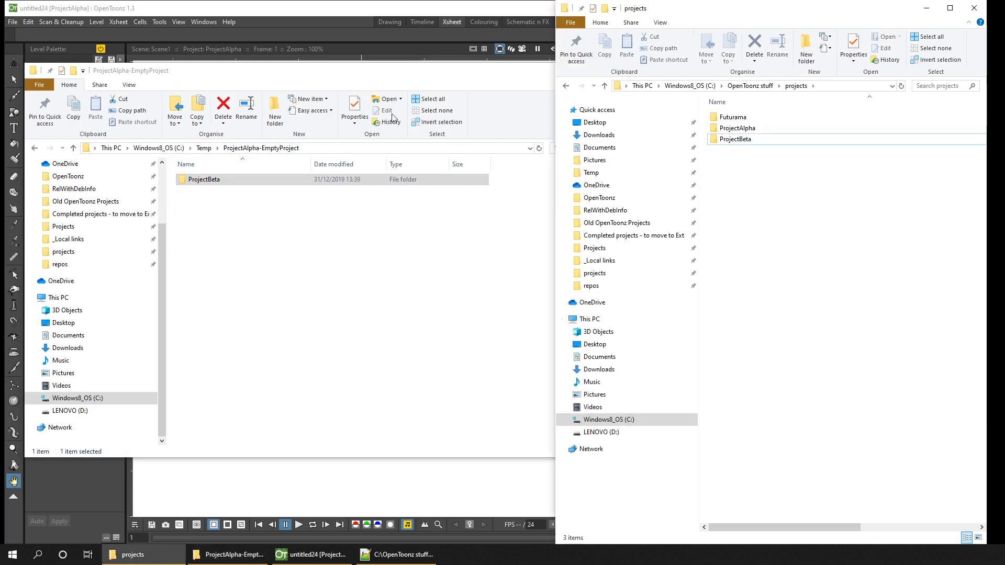
{"action": "left_click", "coordinate": [11, 21]}
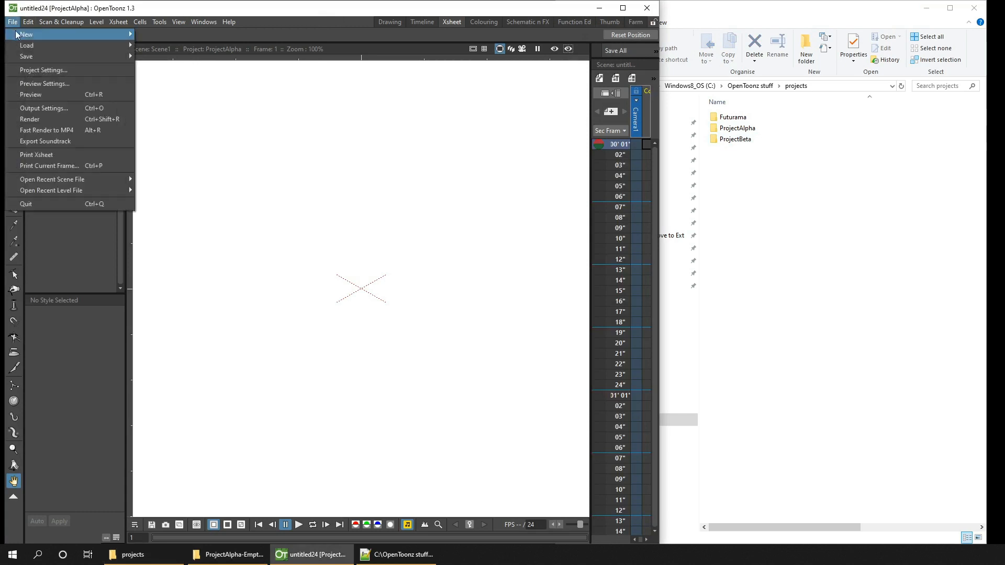
Load Scene1.tnz from ProjectBeta's scenes folder via Load Scene.
{"action": "left_click", "coordinate": [27, 45]}
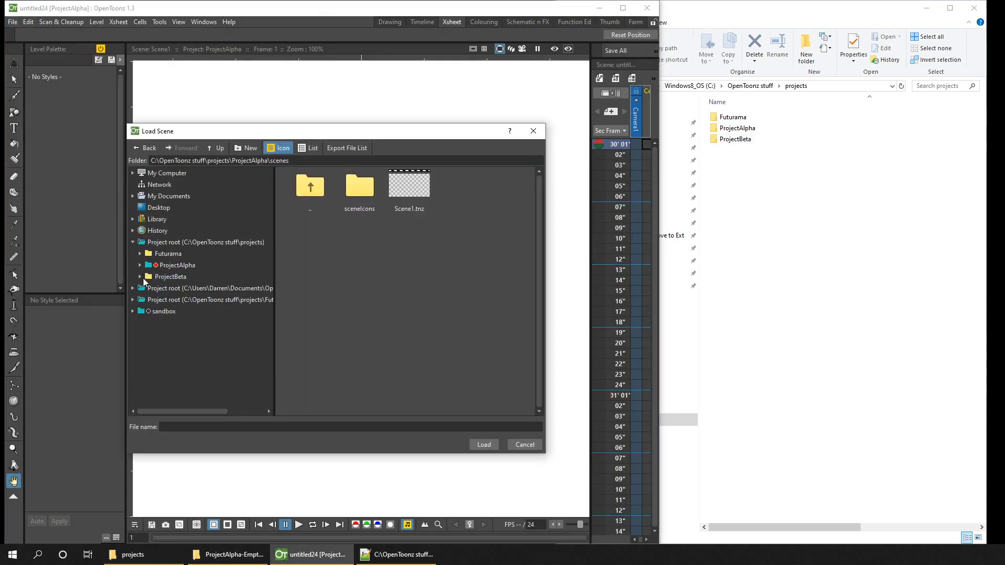
{"action": "left_click", "coordinate": [409, 186]}
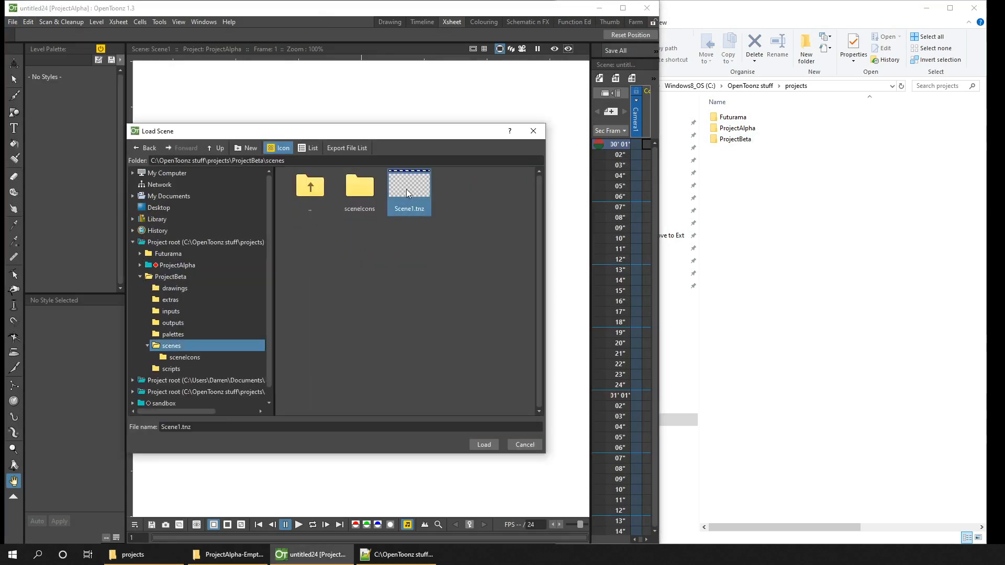
{"action": "left_click", "coordinate": [484, 444]}
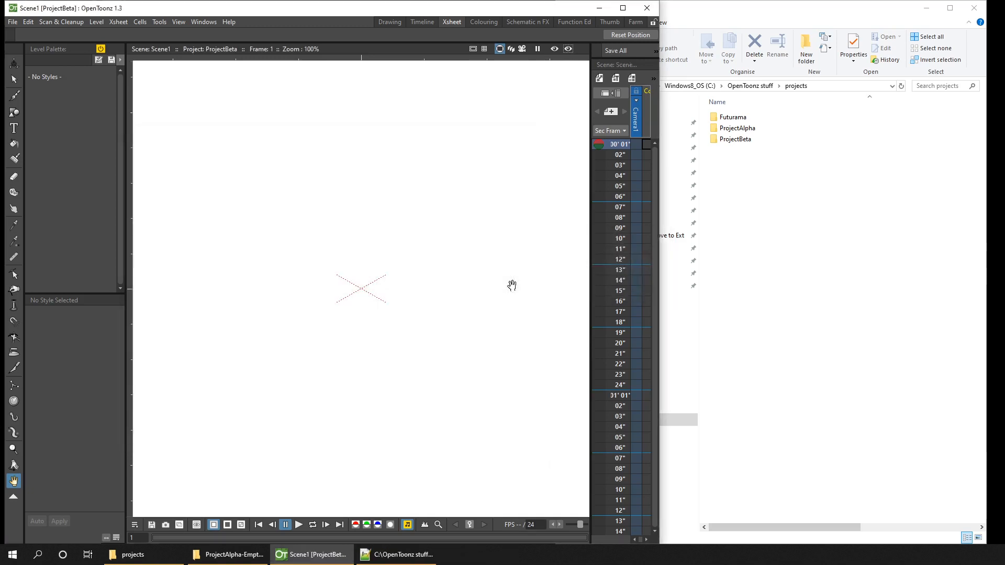
{"action": "mouse_move", "coordinate": [25, 14]}
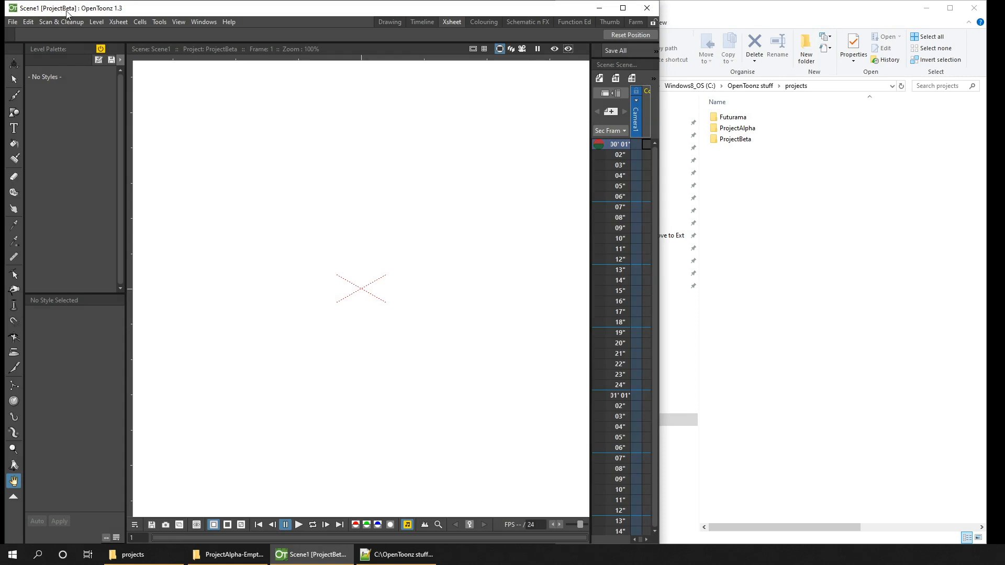
{"action": "mouse_move", "coordinate": [221, 88]}
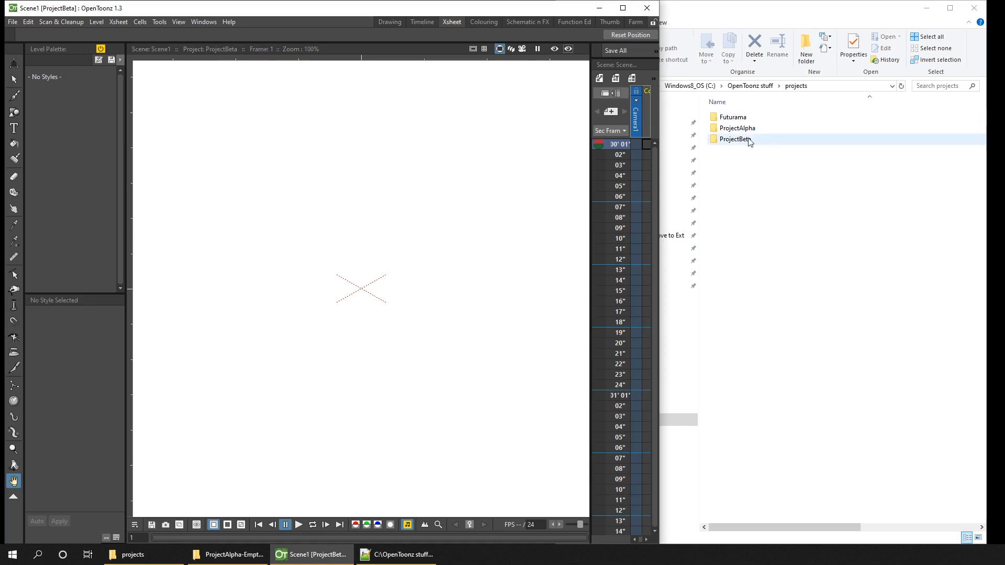
Browse into ProjectBeta's drawings folder, which holds only scenes.xml.
{"action": "double_click", "coordinate": [736, 139]}
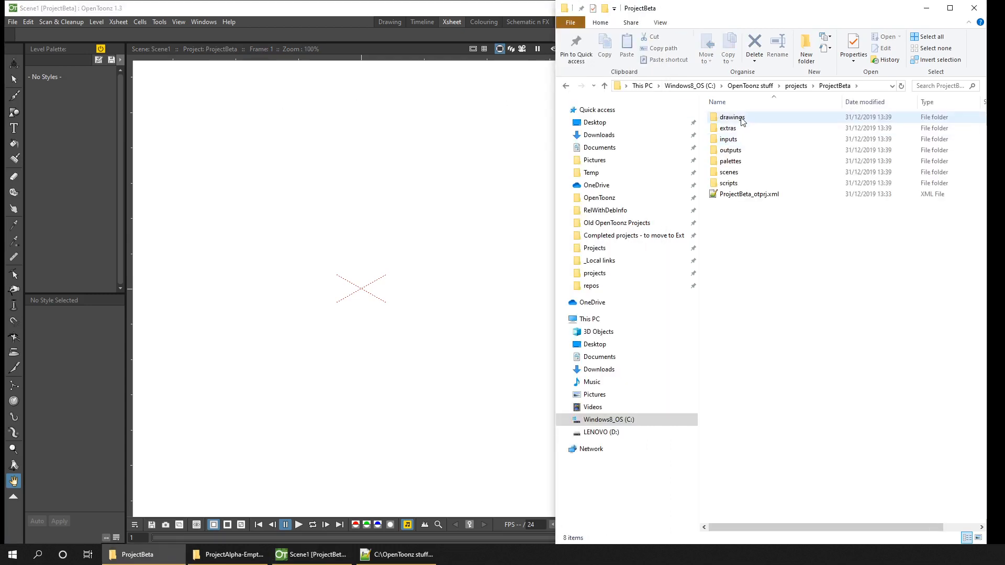
{"action": "double_click", "coordinate": [732, 116]}
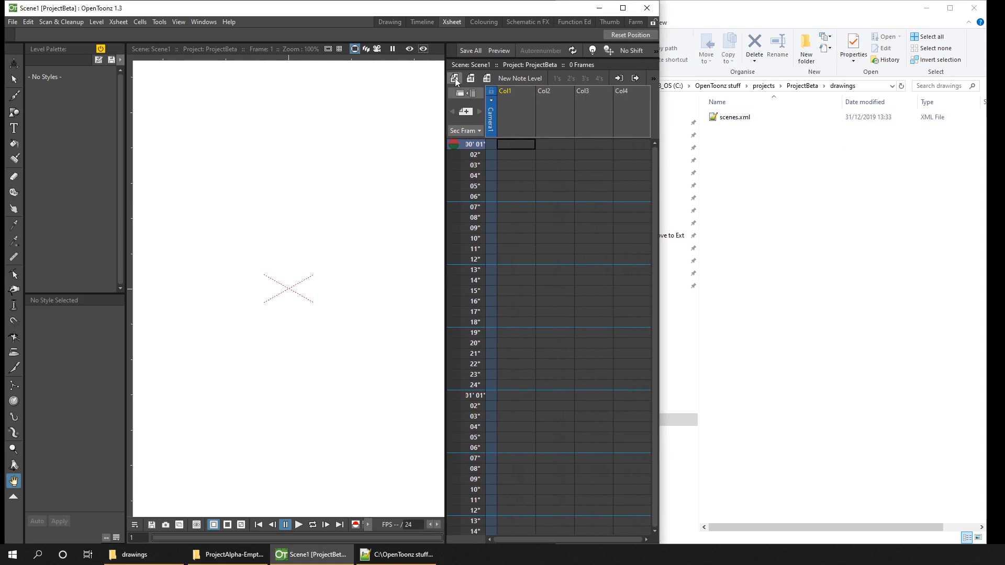
Create a vector level named Vector on the drawings path and Save All to write Vector.pli.
{"action": "left_click", "coordinate": [456, 78]}
{"action": "type", "text": "Ve"}
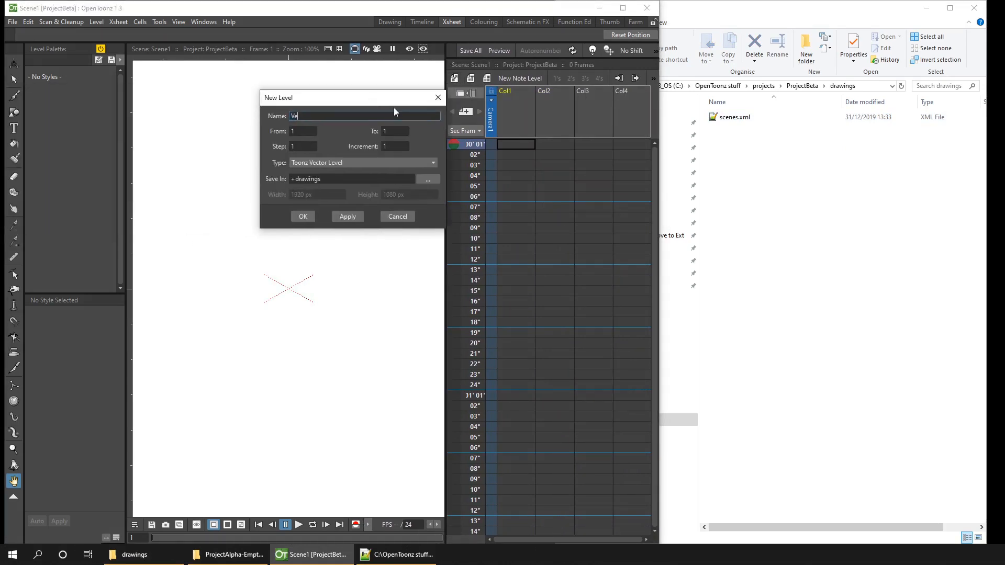
{"action": "type", "text": "ctor"}
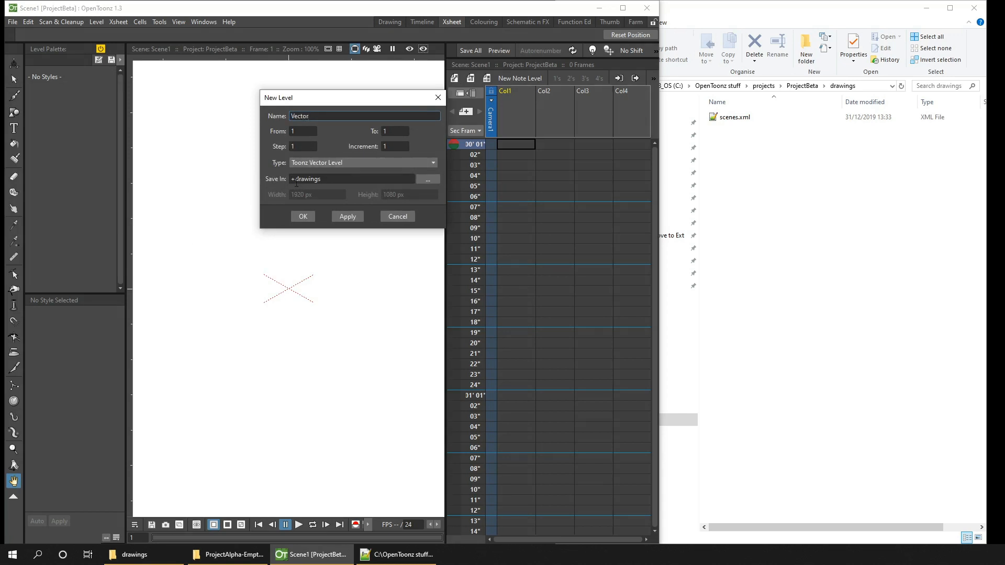
{"action": "left_click", "coordinate": [350, 179]}
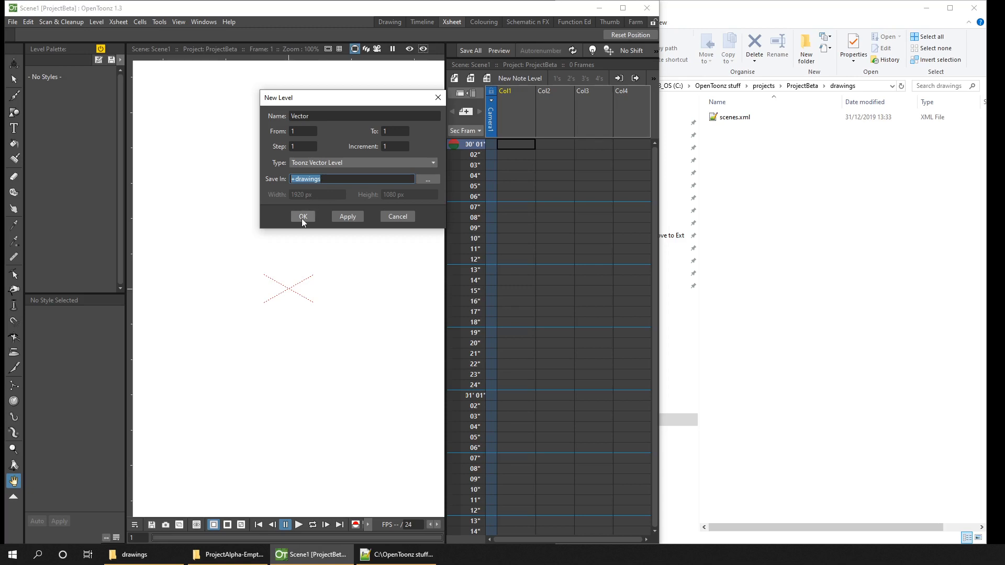
{"action": "left_click", "coordinate": [301, 215]}
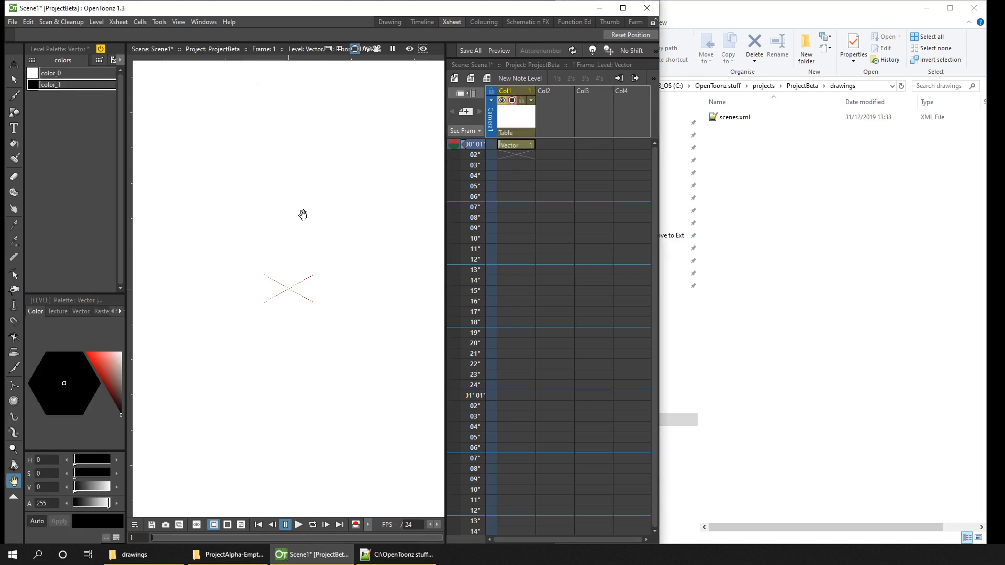
{"action": "mouse_move", "coordinate": [379, 186]}
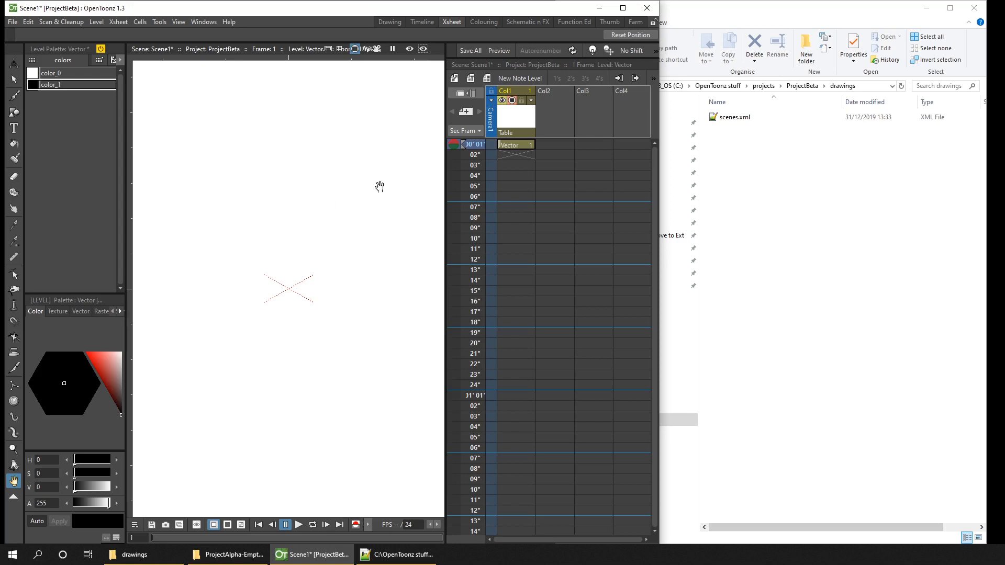
{"action": "mouse_move", "coordinate": [470, 51]}
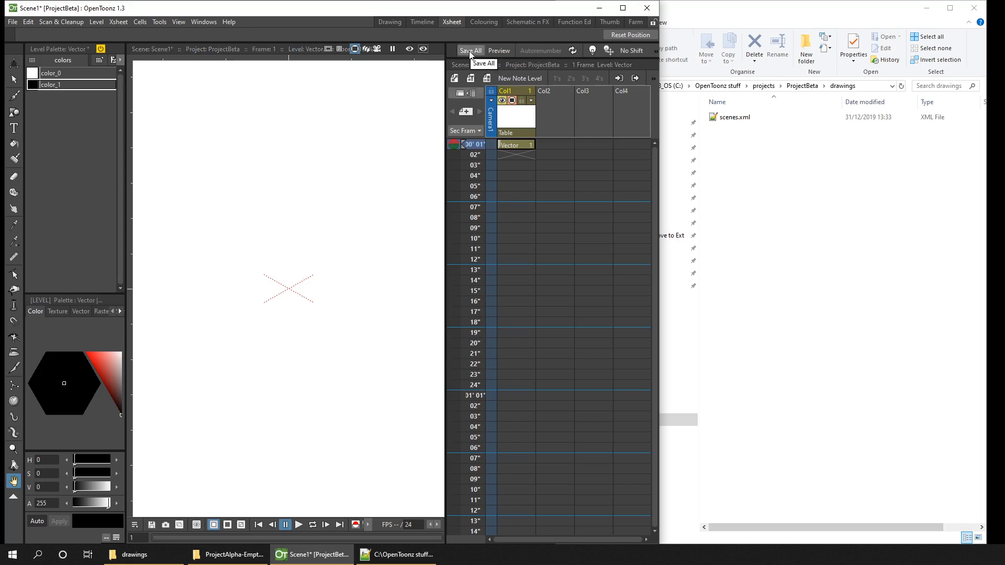
{"action": "left_click", "coordinate": [470, 50]}
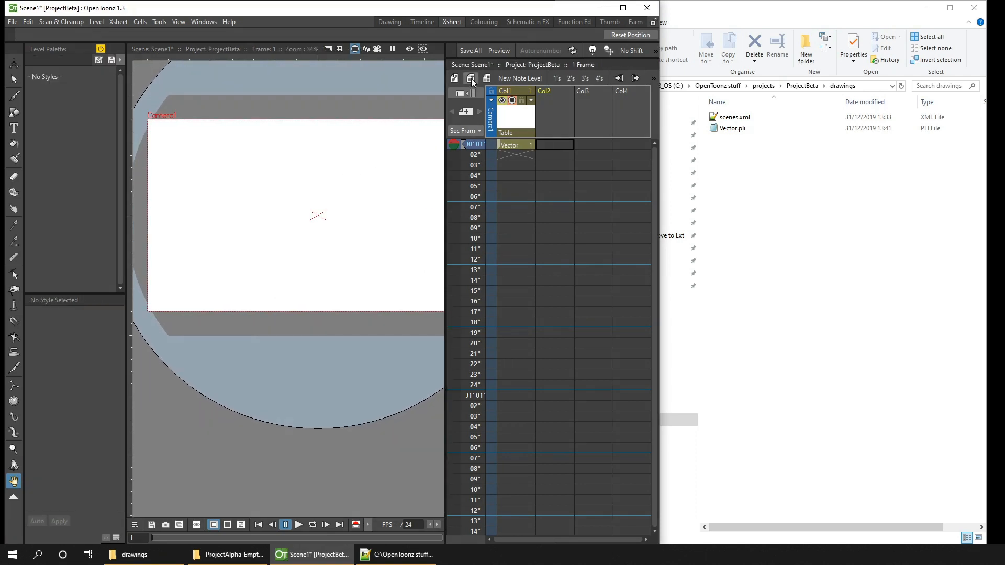
Create a Toonz Raster level named ToonzRaster in +drawings and save the scene.
{"action": "left_click", "coordinate": [470, 79]}
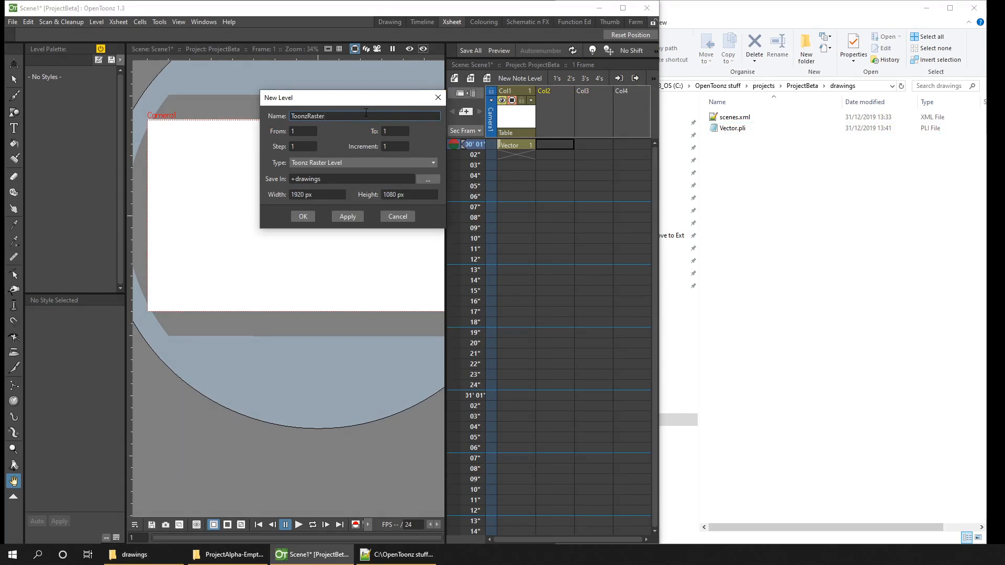
{"action": "mouse_move", "coordinate": [370, 116]}
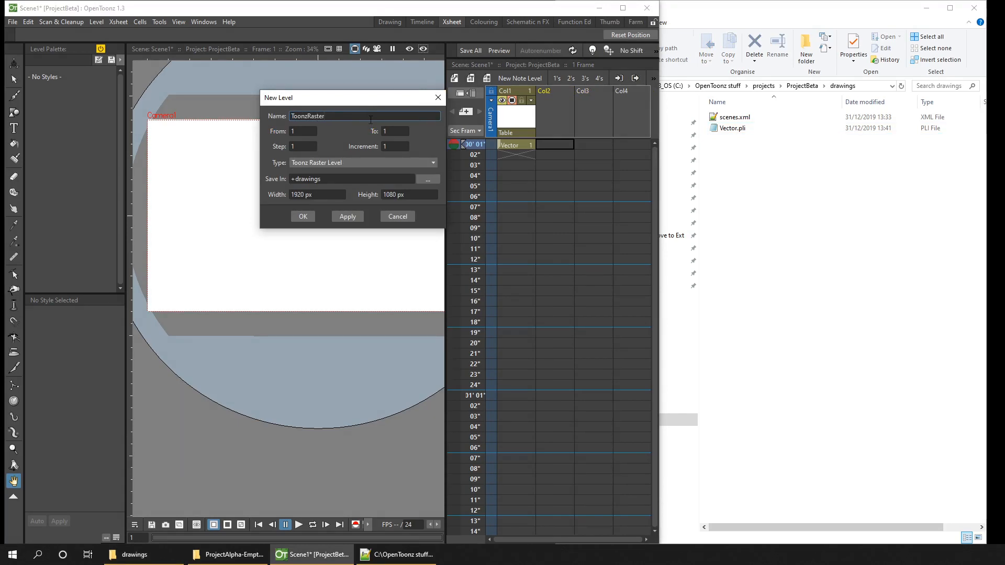
{"action": "mouse_move", "coordinate": [370, 201]}
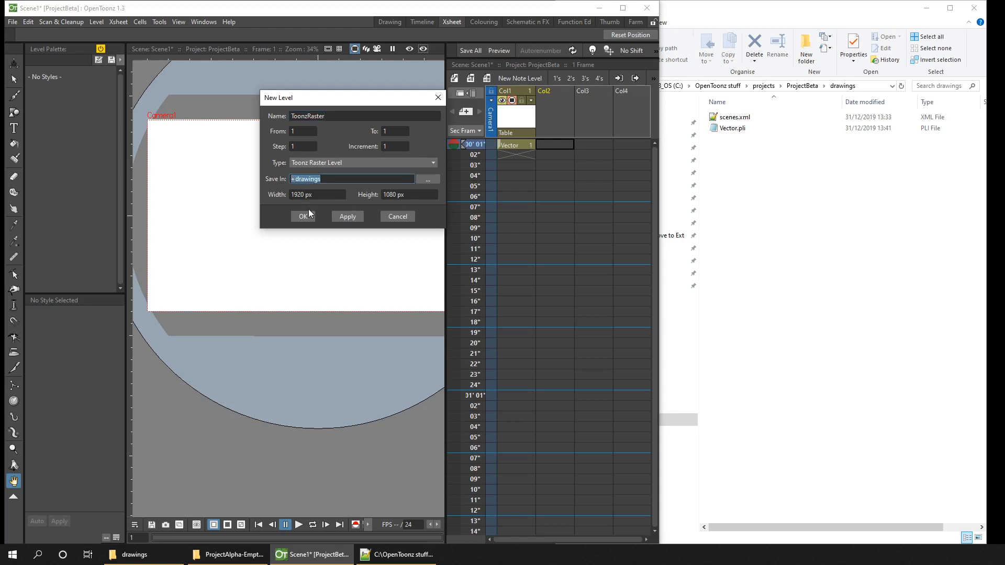
{"action": "left_click", "coordinate": [303, 216]}
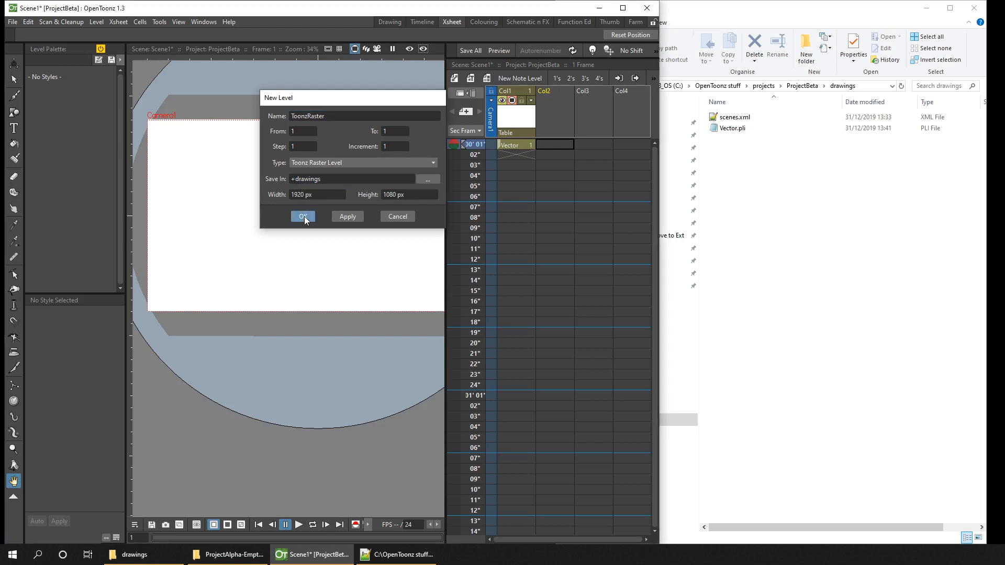
{"action": "left_click", "coordinate": [302, 216]}
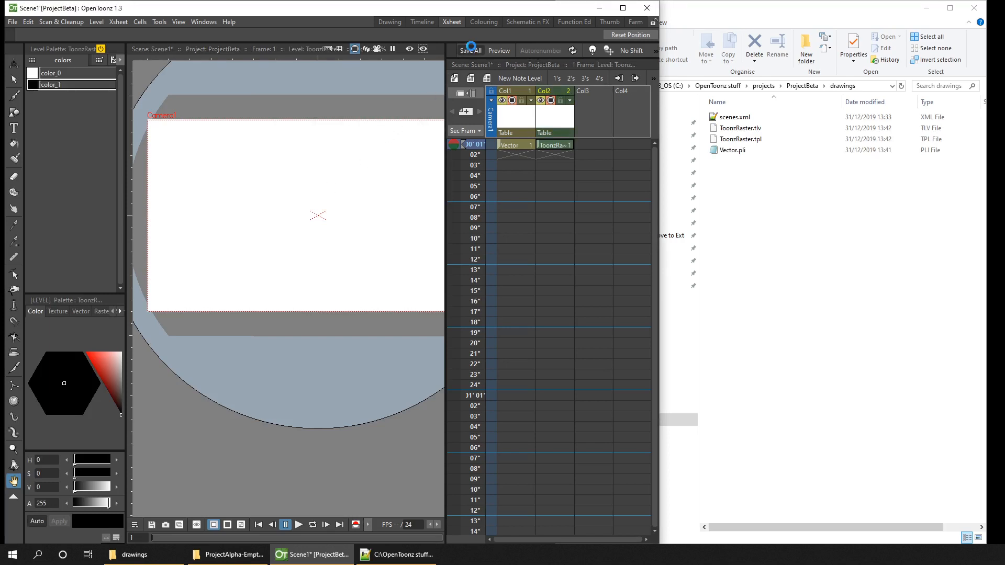
{"action": "mouse_move", "coordinate": [470, 50]}
{"action": "type", "text": "Toon"}
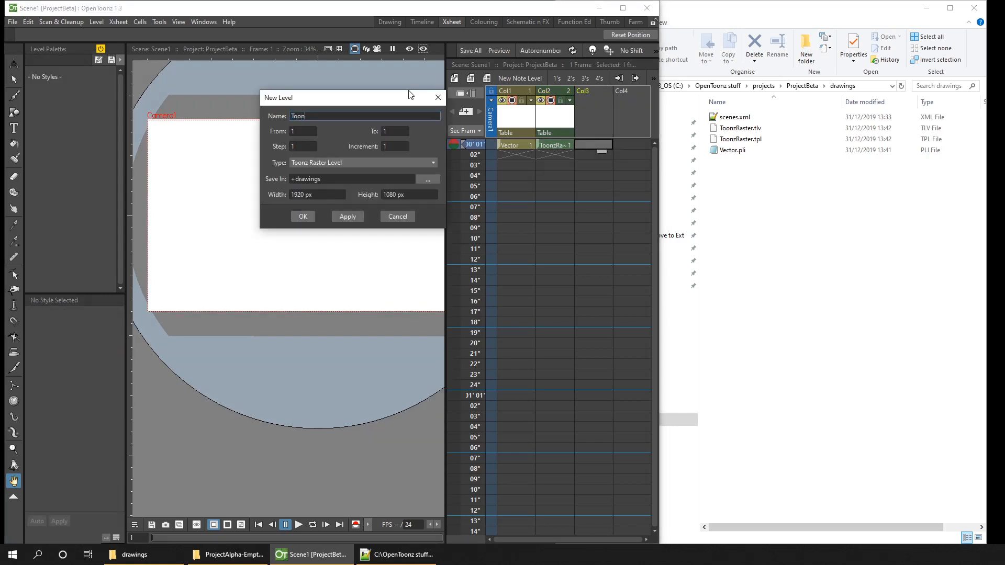
Create the second Toonz Raster level, ToonzRaster2, in Col3 saved to drawings.
{"action": "left_click", "coordinate": [303, 216]}
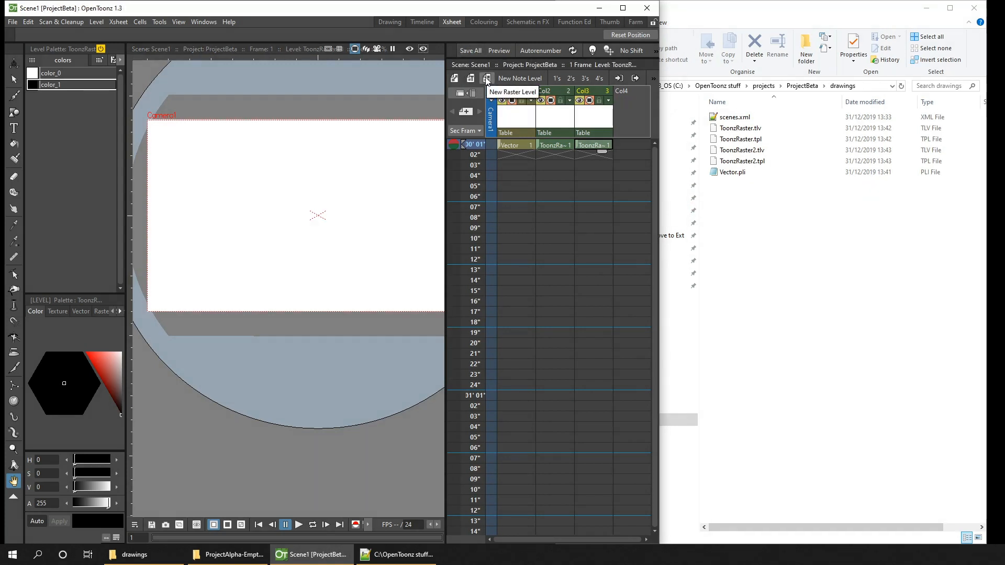
Create a Raster level named Raster in Col4 saved to +extras as Raster.0001.tif.
{"action": "left_click", "coordinate": [487, 79]}
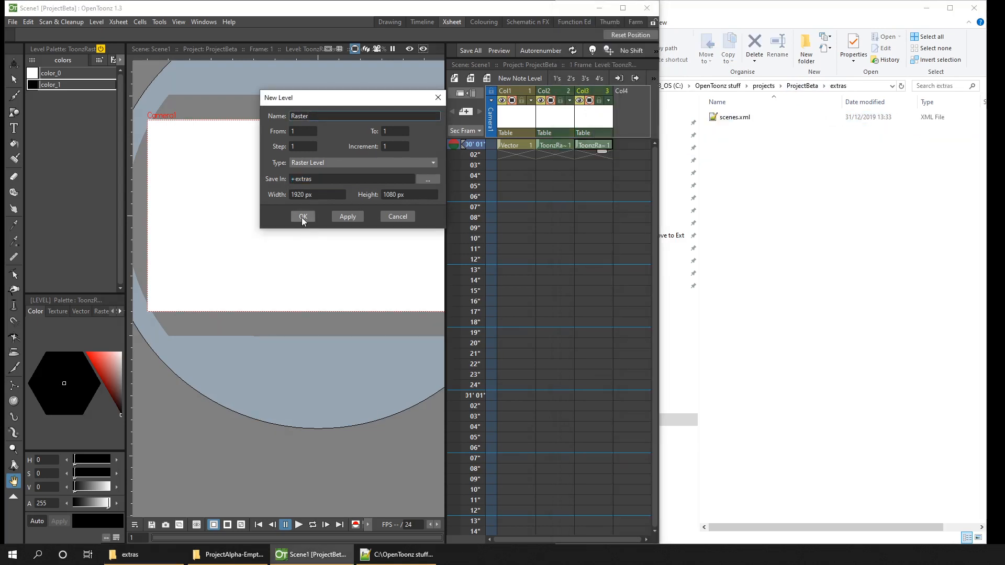
{"action": "left_click", "coordinate": [301, 216]}
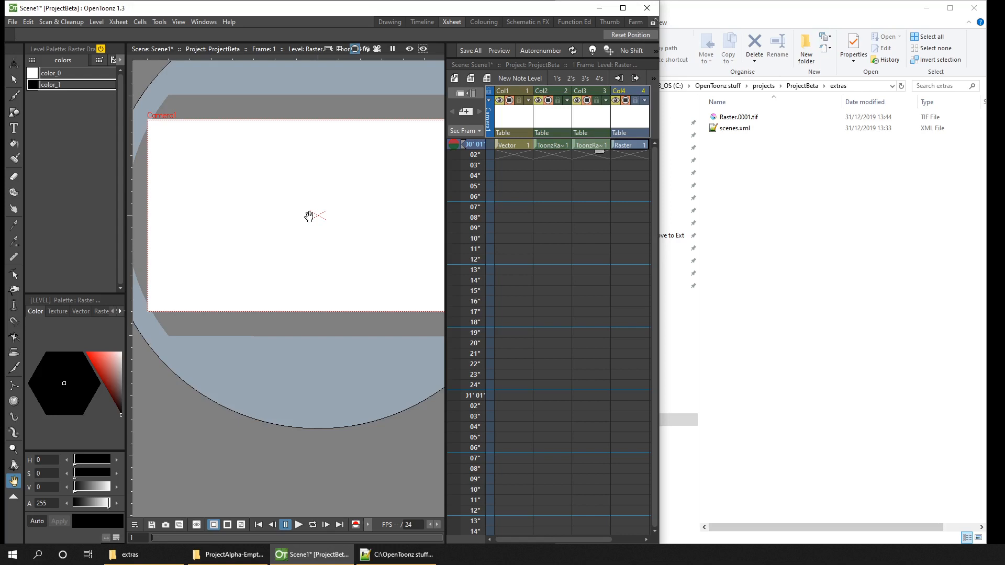
{"action": "mouse_move", "coordinate": [312, 188]}
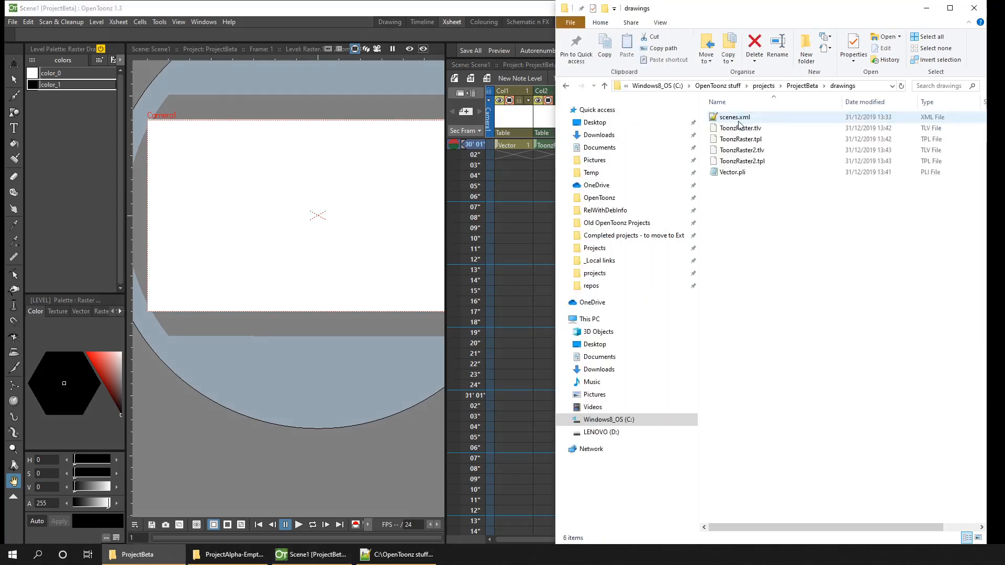
Rename the ToonzRaster2 .tlv and .tpl files in drawings to ToonzRaster2x.
{"action": "left_click", "coordinate": [752, 189]}
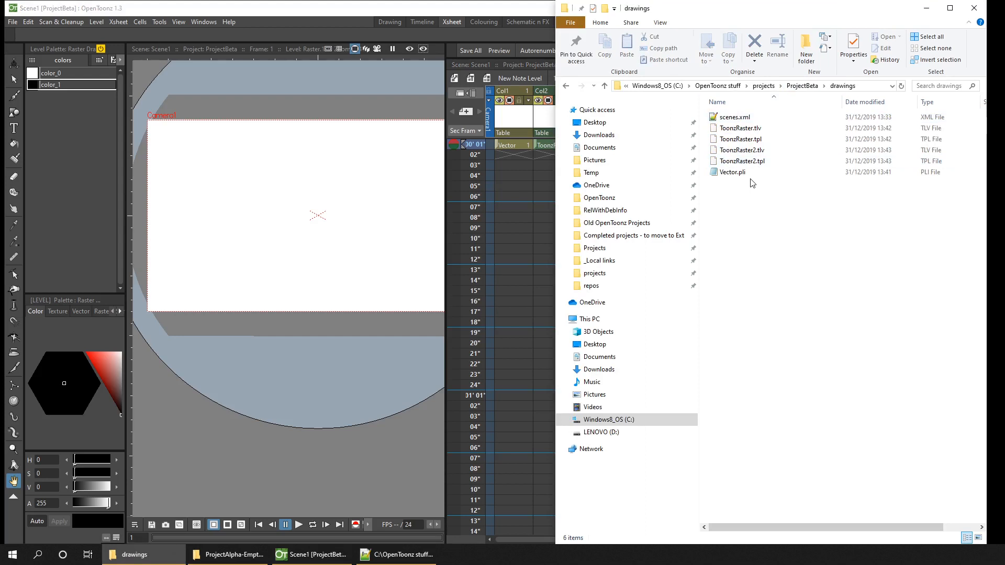
{"action": "mouse_move", "coordinate": [730, 173]}
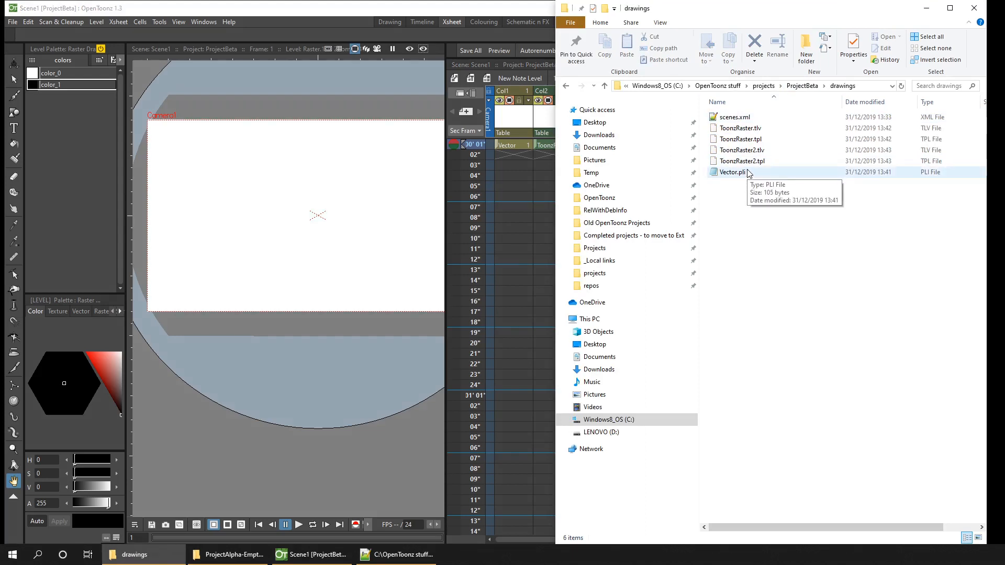
{"action": "left_click", "coordinate": [745, 150]}
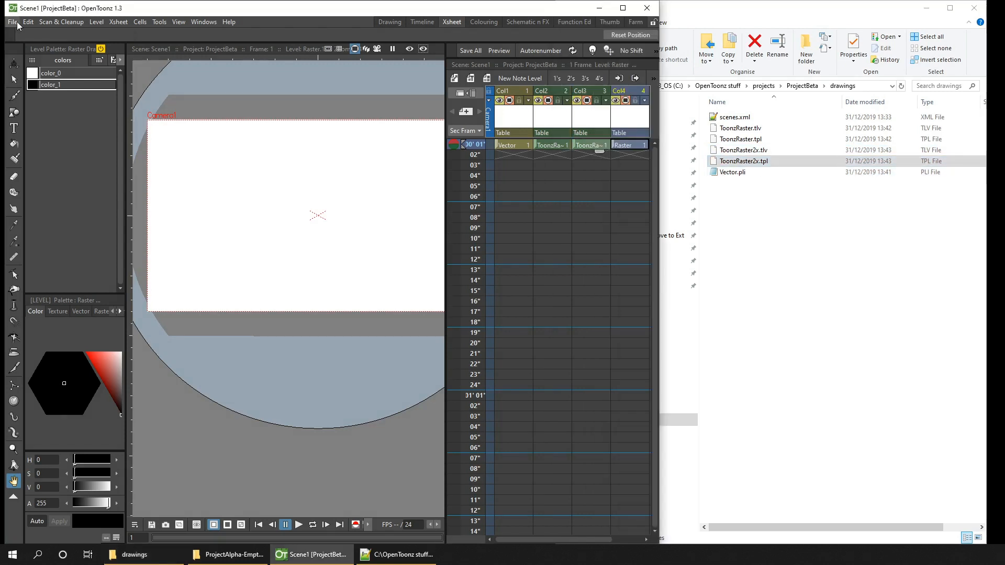
Check in Level Settings that Col3 still points to +drawings/ToonzRaster2.tlv, then close it.
{"action": "left_click", "coordinate": [513, 144]}
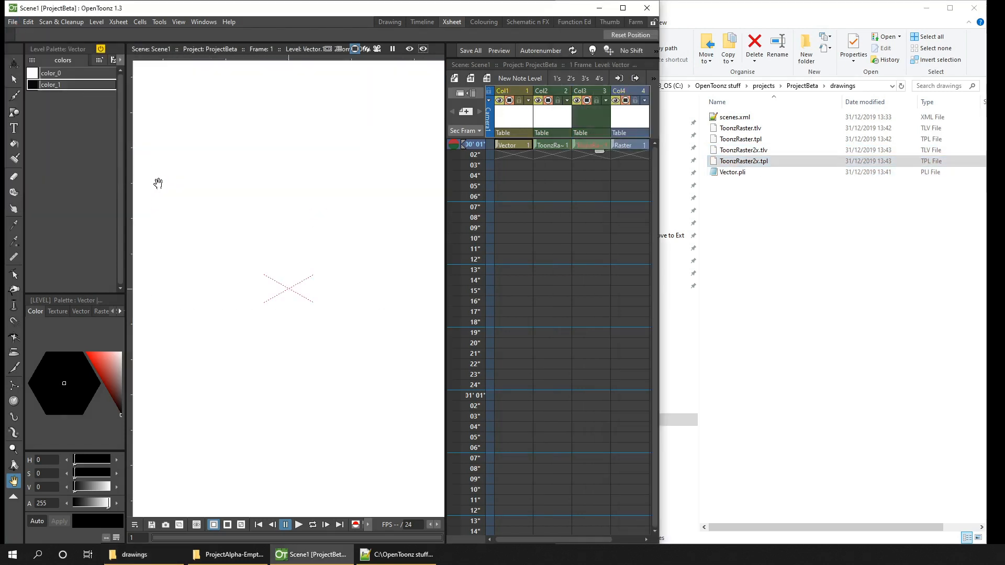
{"action": "mouse_move", "coordinate": [590, 149]}
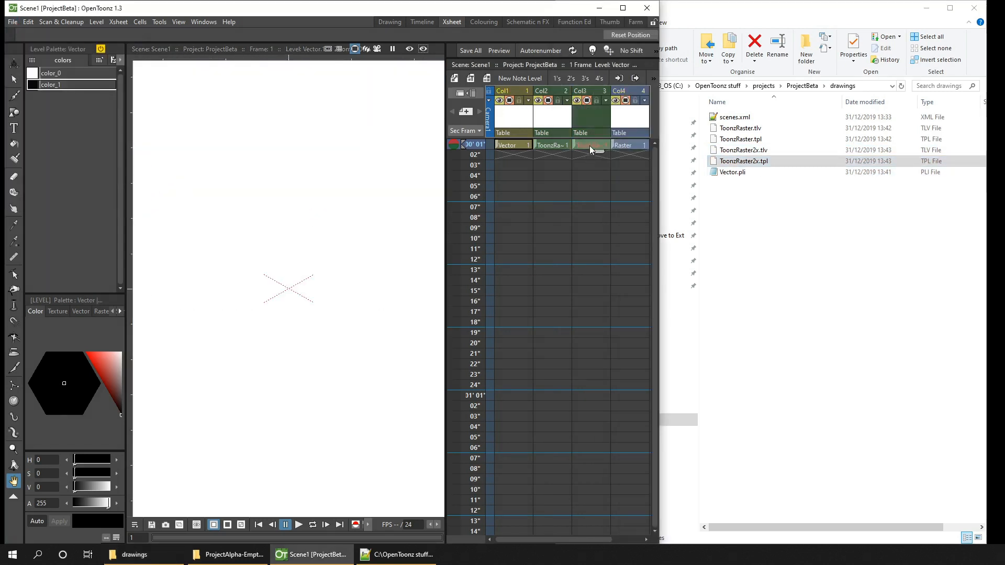
{"action": "mouse_move", "coordinate": [590, 145]}
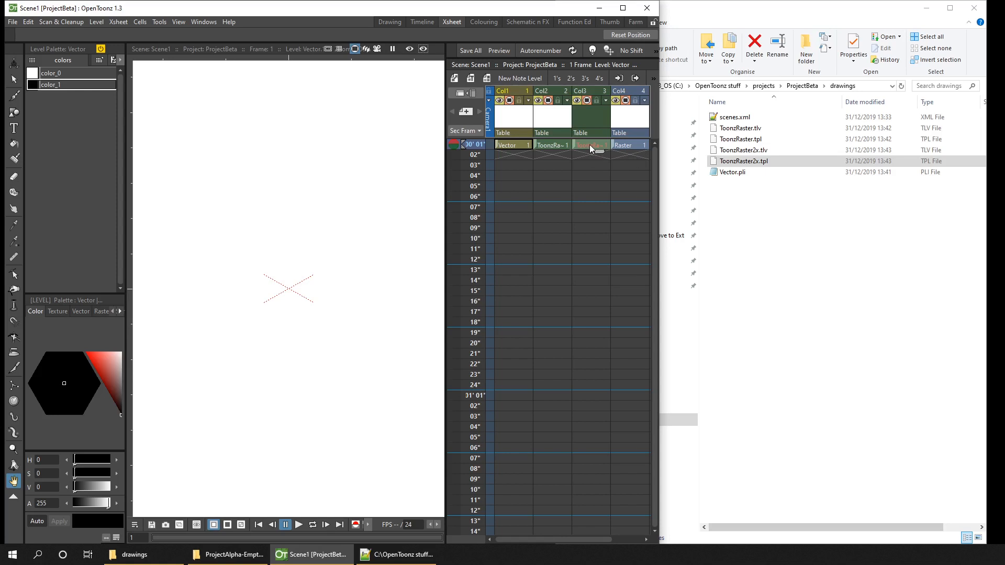
{"action": "right_click", "coordinate": [590, 144]}
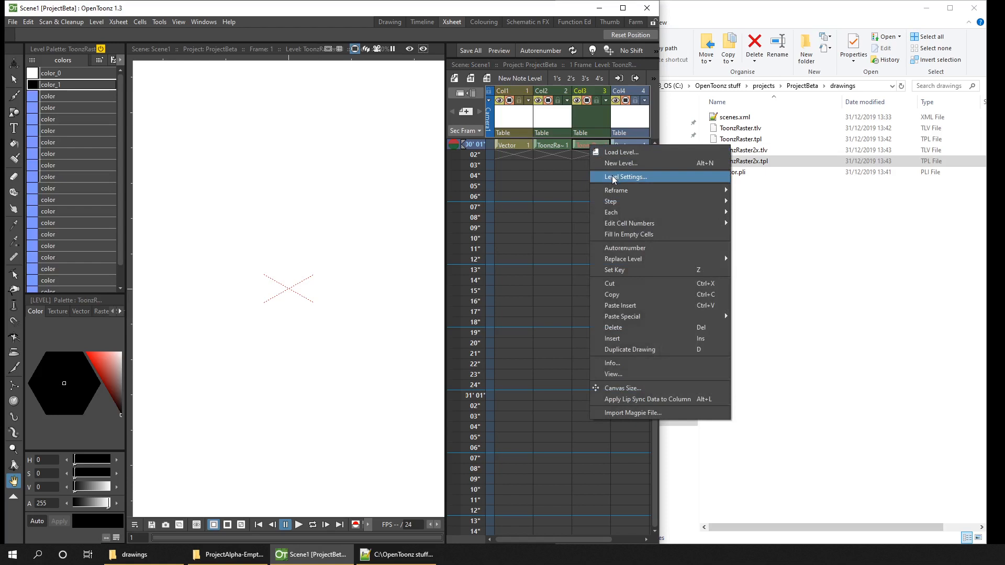
{"action": "left_click", "coordinate": [625, 176]}
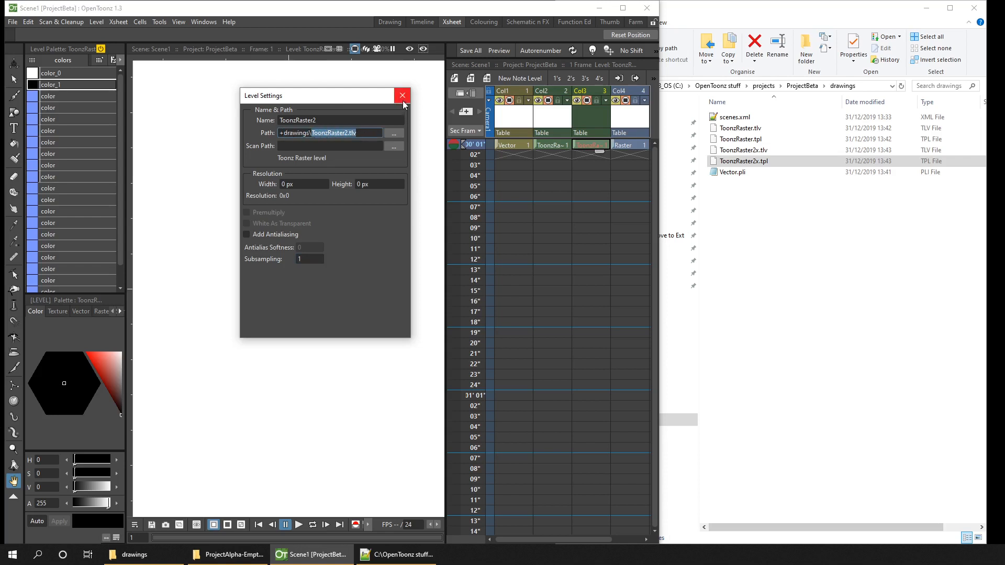
{"action": "left_click", "coordinate": [401, 96]}
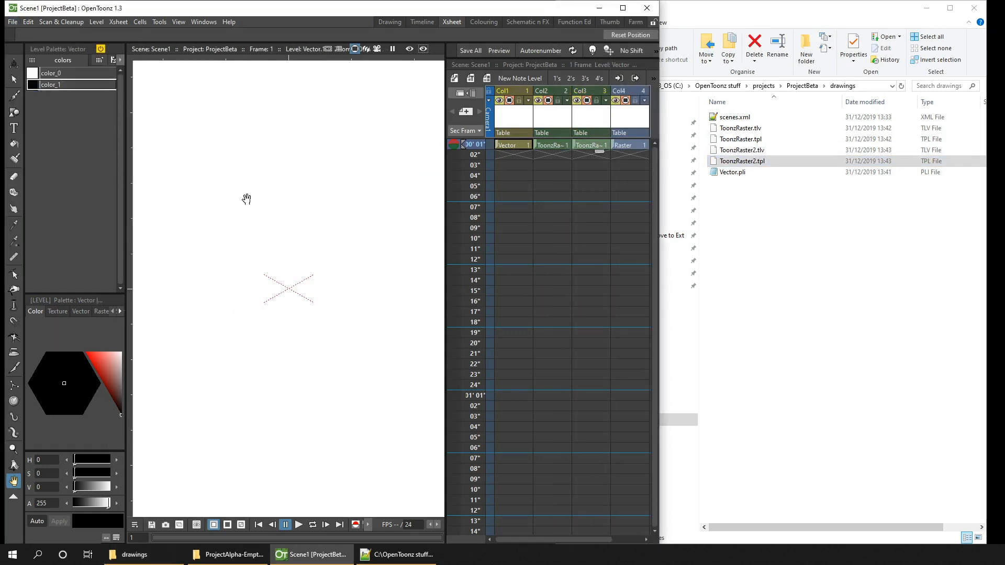
Save Scene1 before bringing in the Pictures Test images.
{"action": "left_click", "coordinate": [589, 144]}
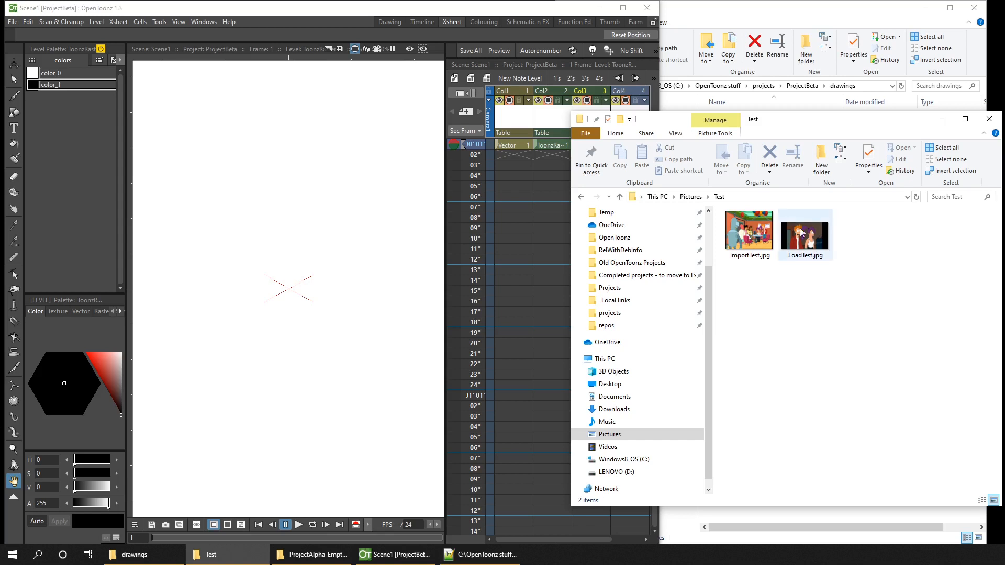
Bring ImportTest.jpg into the Xsheet with the Import option, copying it into the project.
{"action": "left_click", "coordinate": [747, 232]}
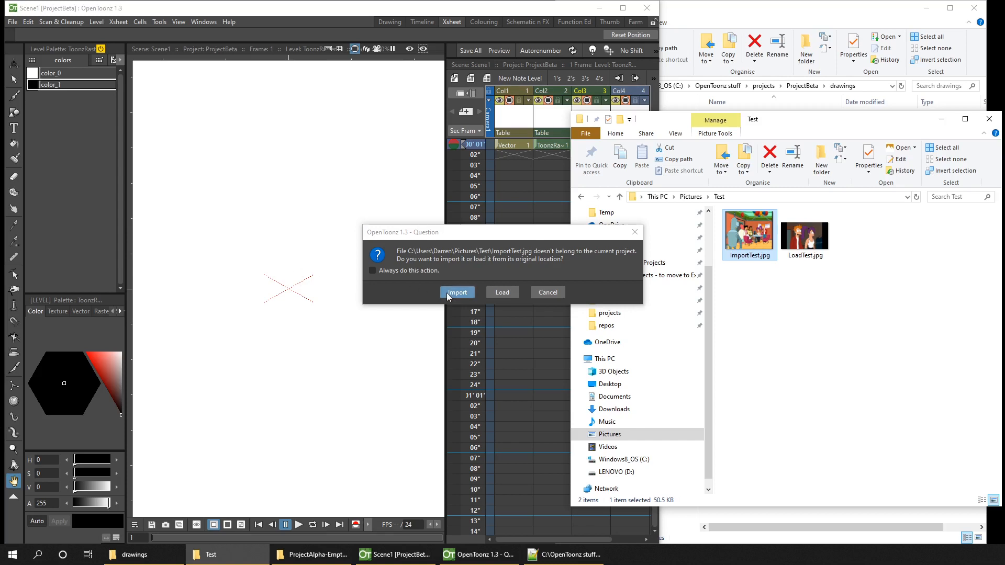
{"action": "left_click", "coordinate": [456, 292]}
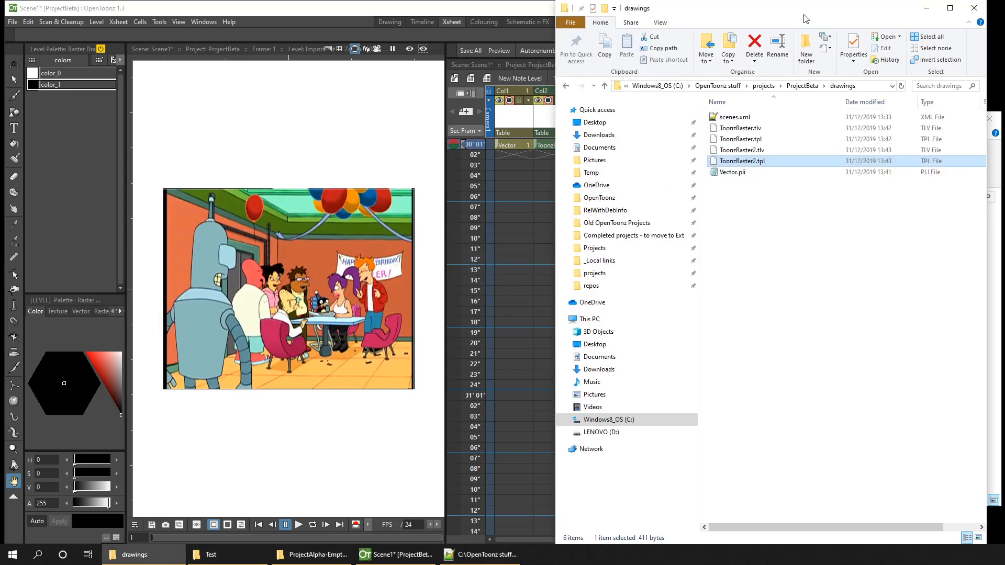
Verify ImportTest.jpg landed in ProjectBeta's extras folder, then return to the Pictures Test folder.
{"action": "left_click", "coordinate": [802, 84]}
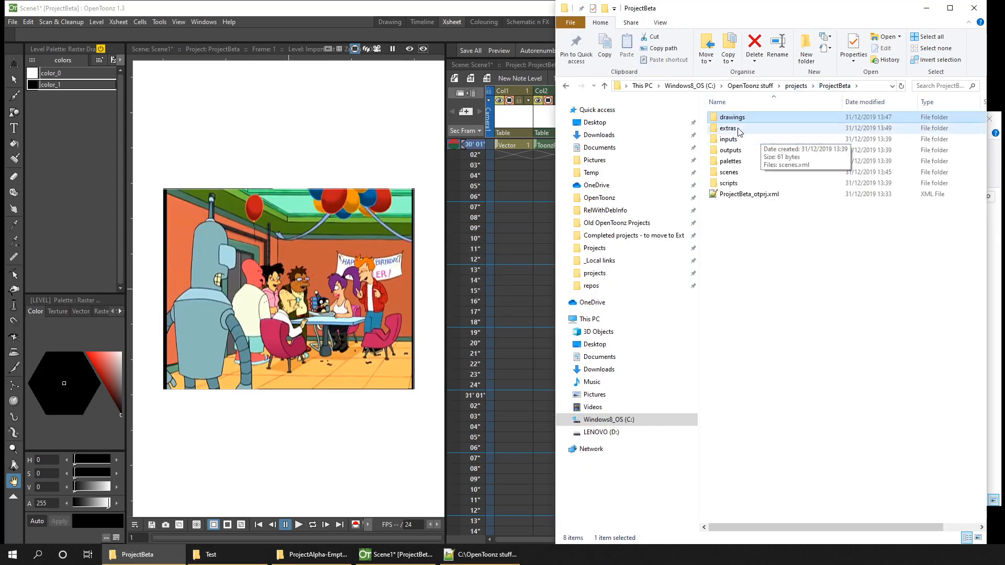
{"action": "double_click", "coordinate": [728, 127]}
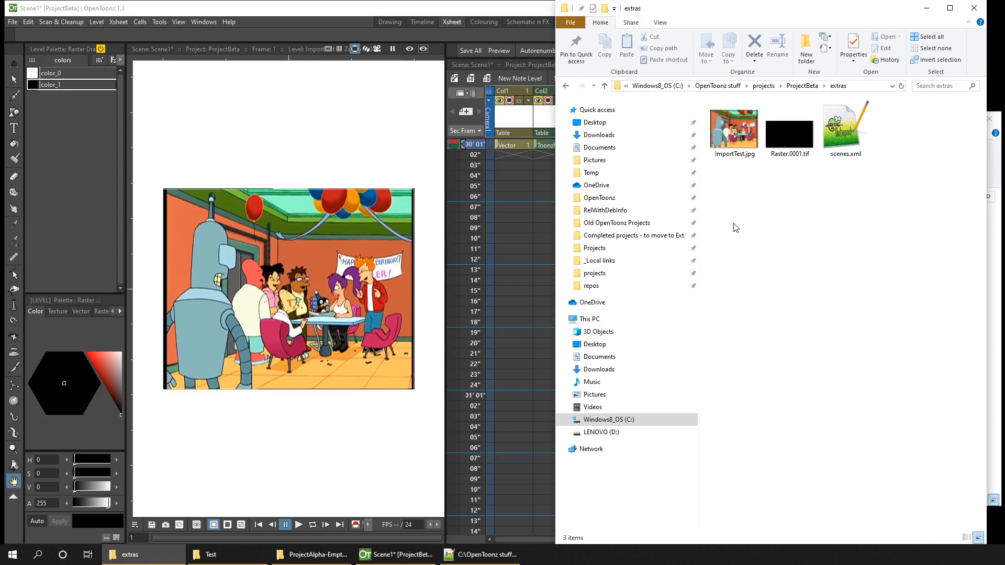
{"action": "left_click", "coordinate": [211, 555]}
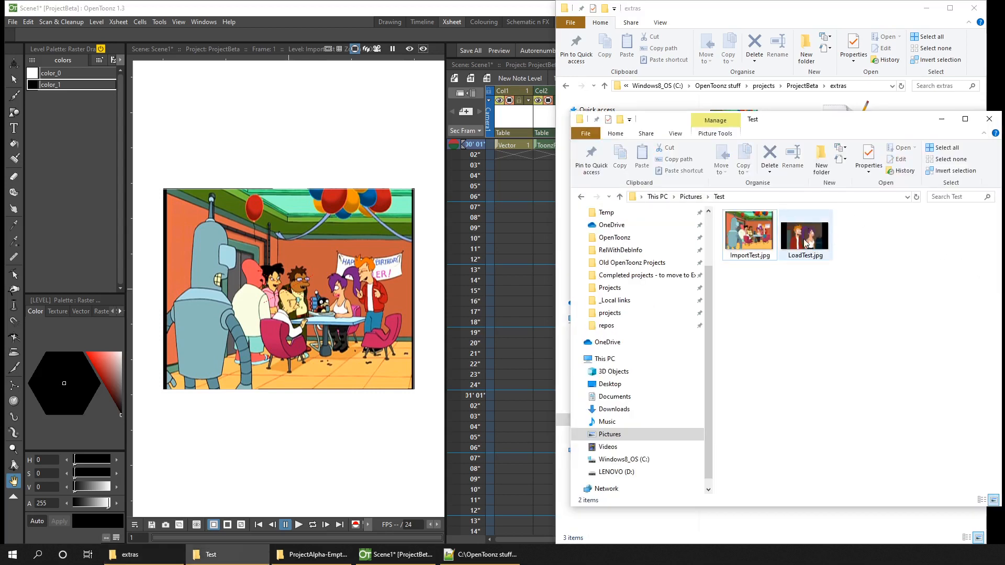
Add LoadTest.jpg with the Load option, keeping its Pictures location, then add ImportTest.jpg.
{"action": "double_click", "coordinate": [806, 230]}
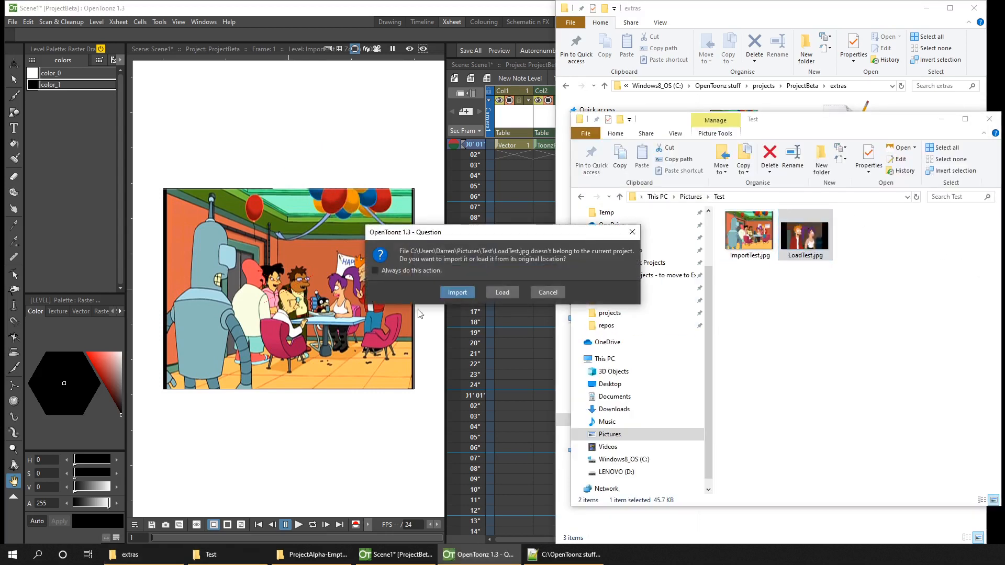
{"action": "left_click", "coordinate": [501, 292]}
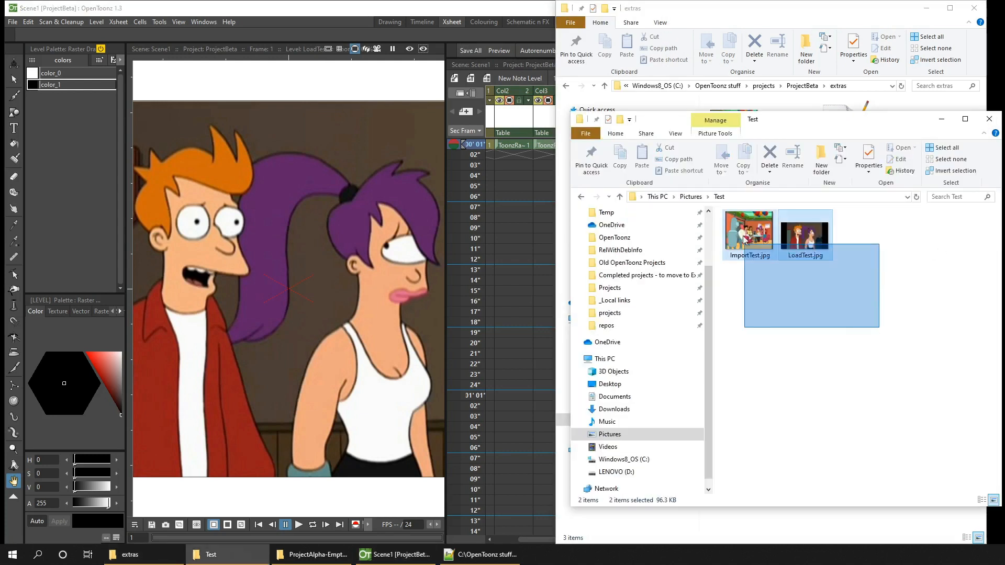
{"action": "left_click", "coordinate": [754, 270]}
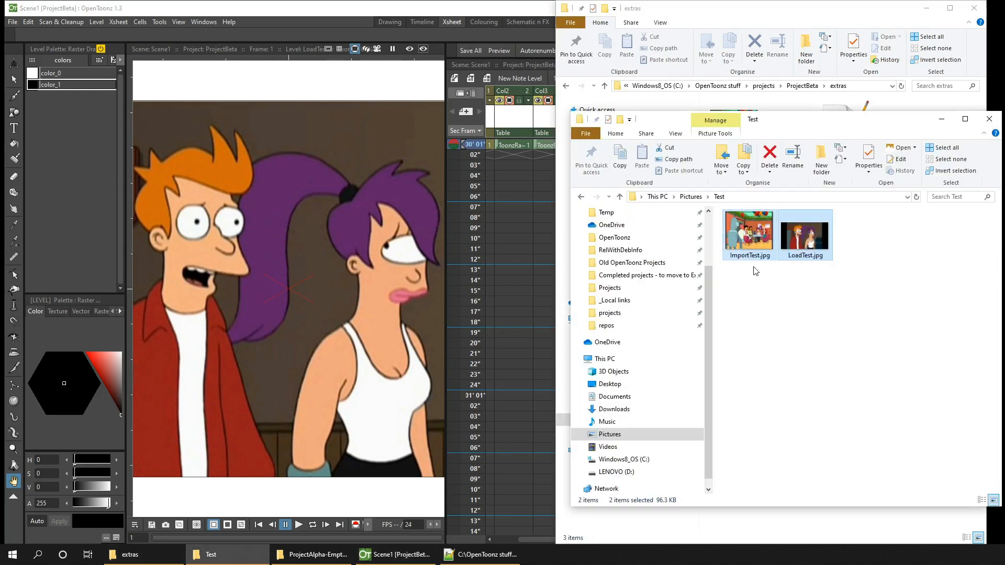
{"action": "left_click", "coordinate": [12, 22]}
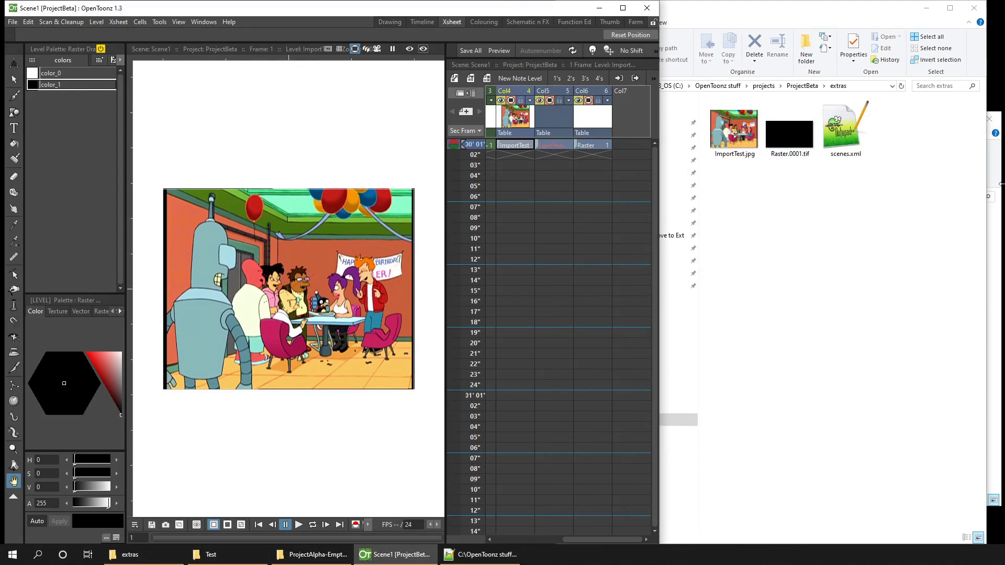
Return to OpenToonz and undo the last level addition.
{"action": "left_click", "coordinate": [227, 555]}
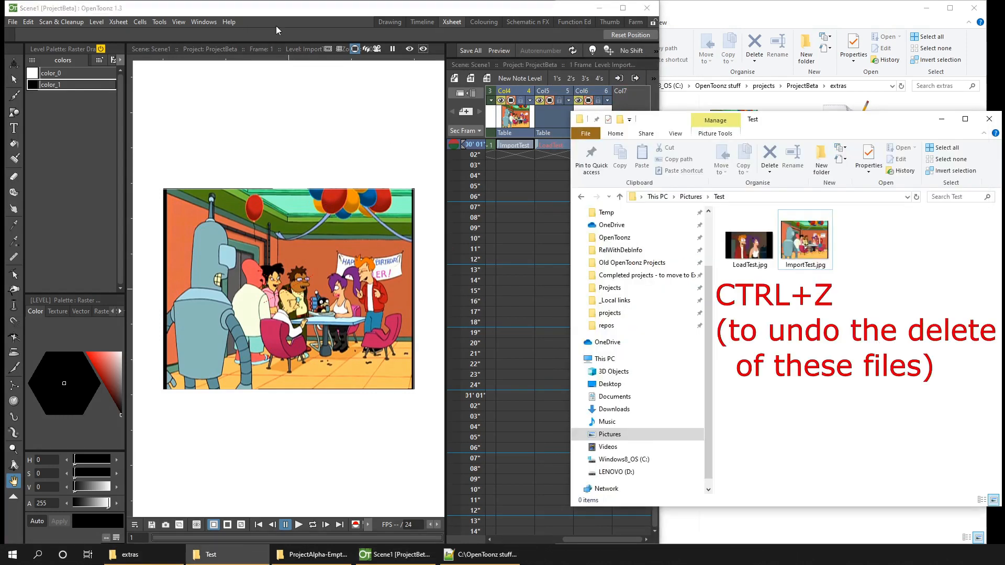
{"action": "left_click", "coordinate": [12, 21]}
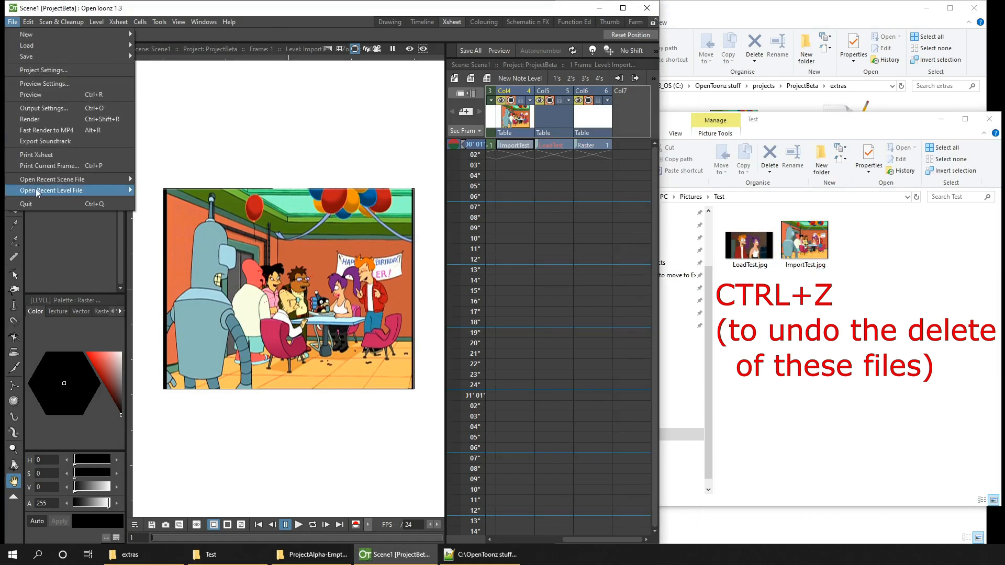
{"action": "key", "text": "ctrl+z"}
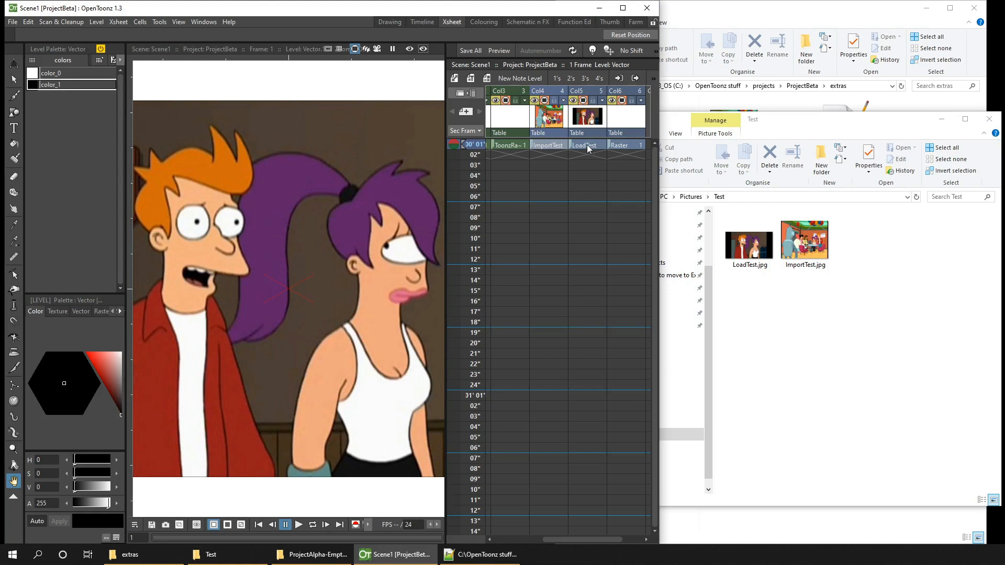
Check in Level Settings that LoadTest points to Pictures\Test and ImportTest to extras.
{"action": "double_click", "coordinate": [583, 145]}
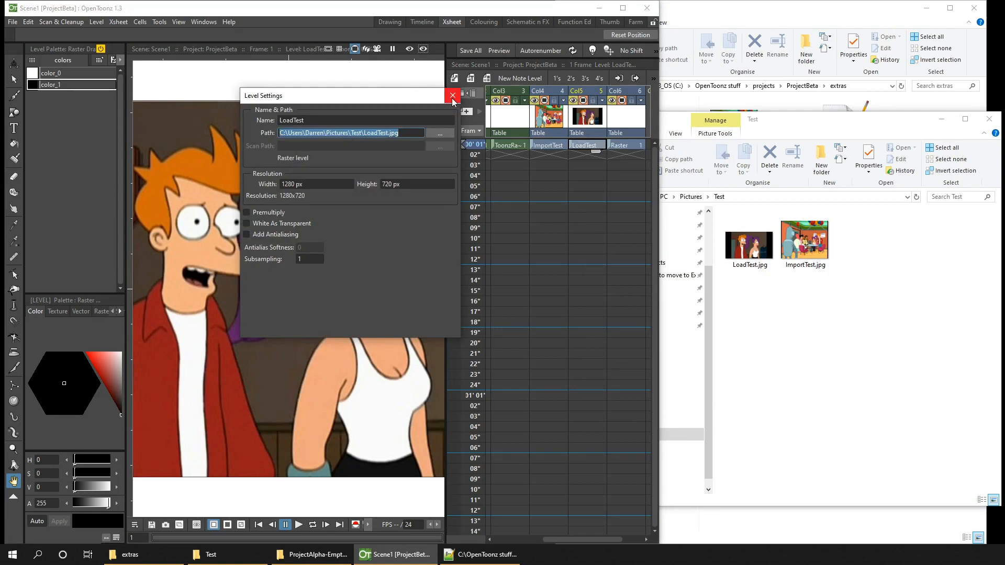
{"action": "left_click", "coordinate": [452, 95]}
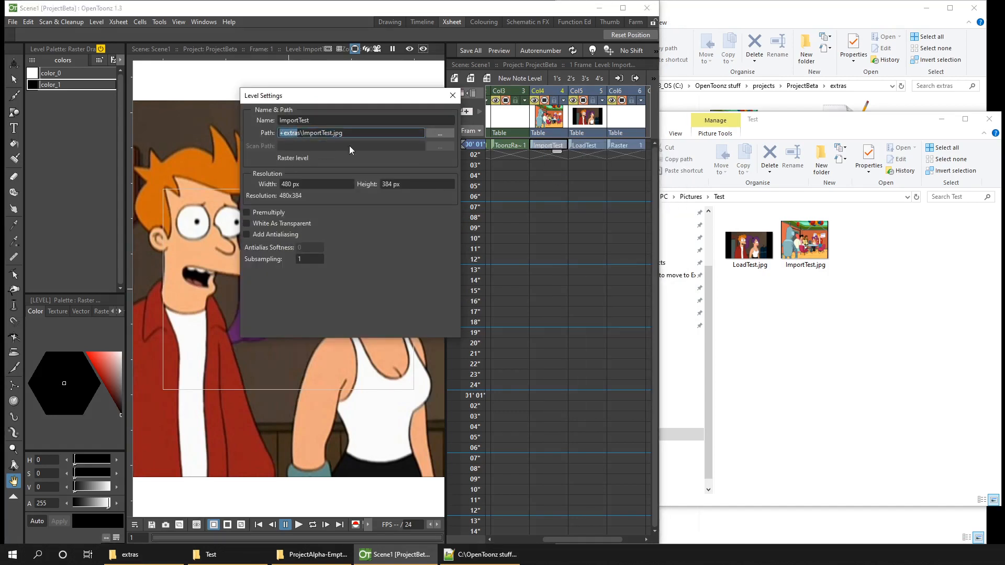
{"action": "left_click", "coordinate": [453, 95]}
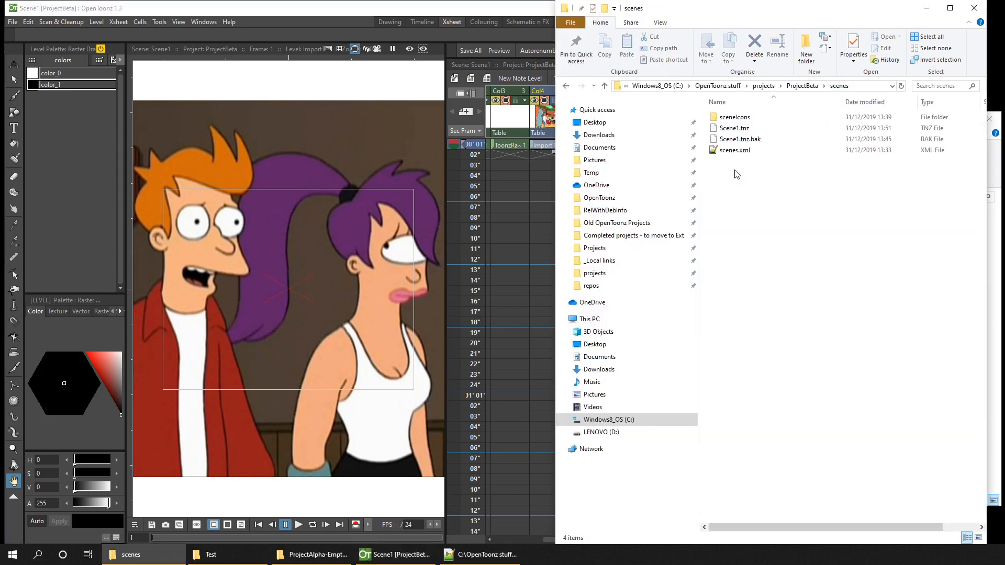
Open Scene1.tnz from the ProjectBeta scenes folder in Notepad++ via its context menu.
{"action": "left_click", "coordinate": [733, 128]}
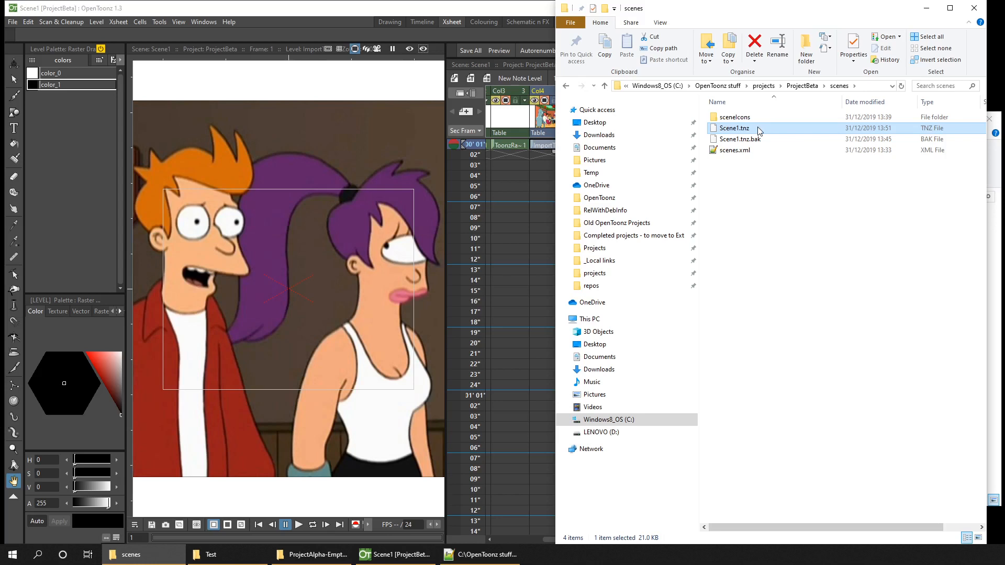
{"action": "left_click", "coordinate": [740, 139]}
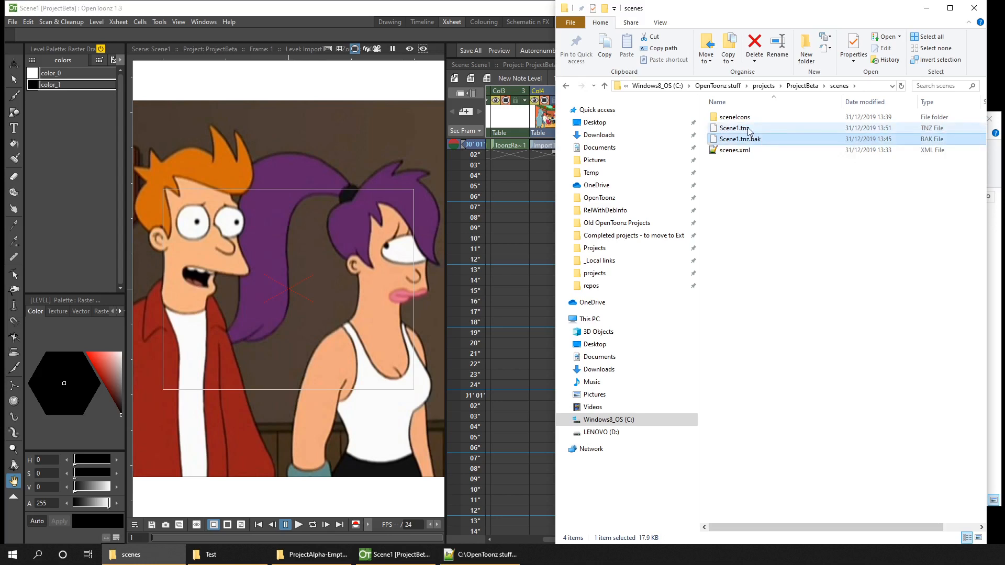
{"action": "right_click", "coordinate": [734, 128]}
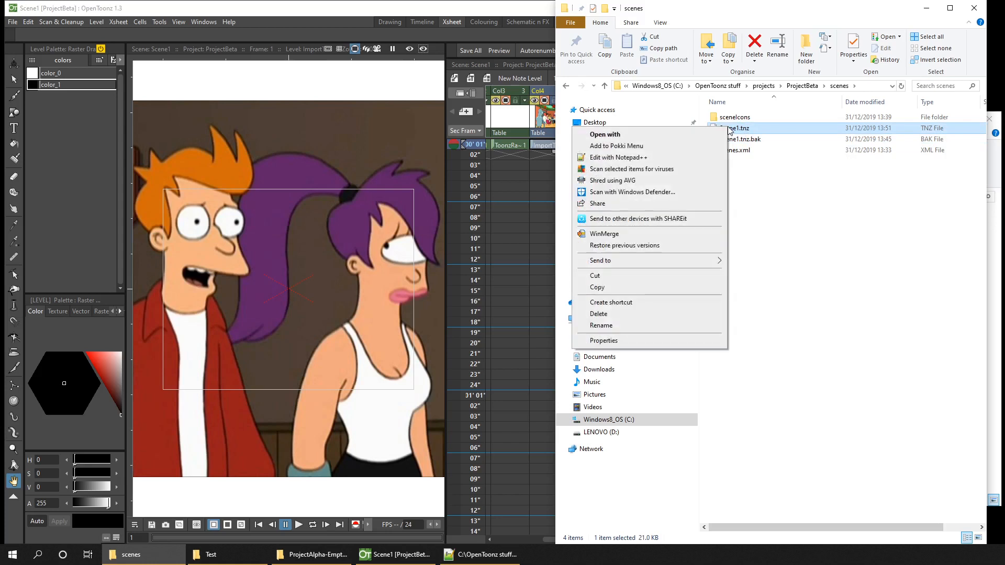
{"action": "left_click", "coordinate": [618, 157]}
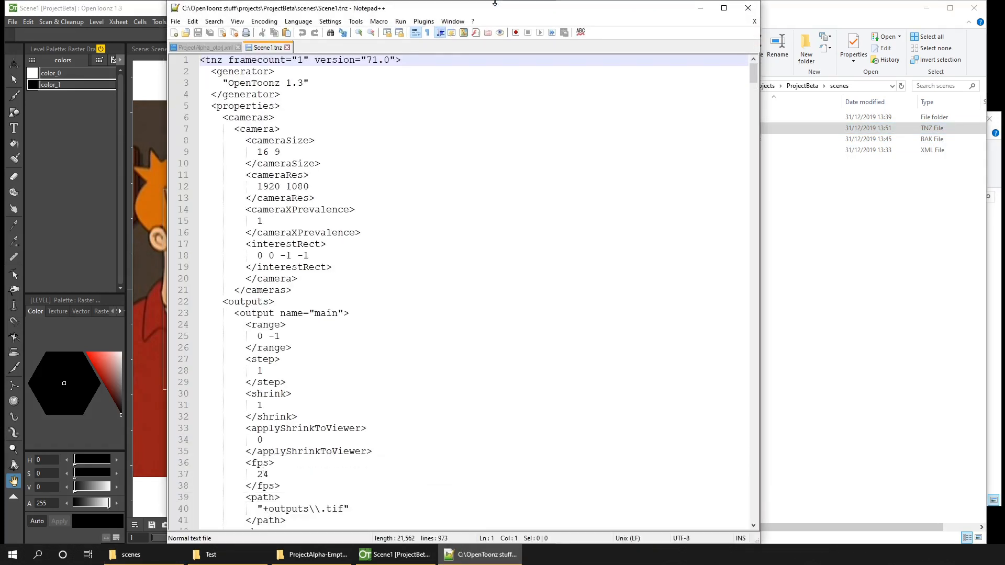
Highlight Scene1.tnz as XML and fold the xsheet section to expose the levelSet entries.
{"action": "left_click", "coordinate": [298, 21]}
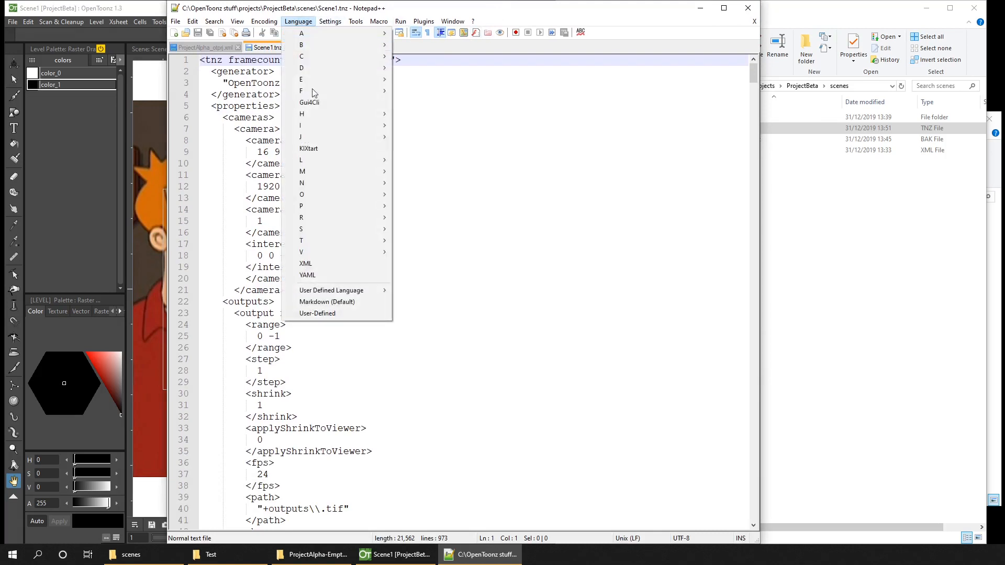
{"action": "left_click", "coordinate": [306, 263]}
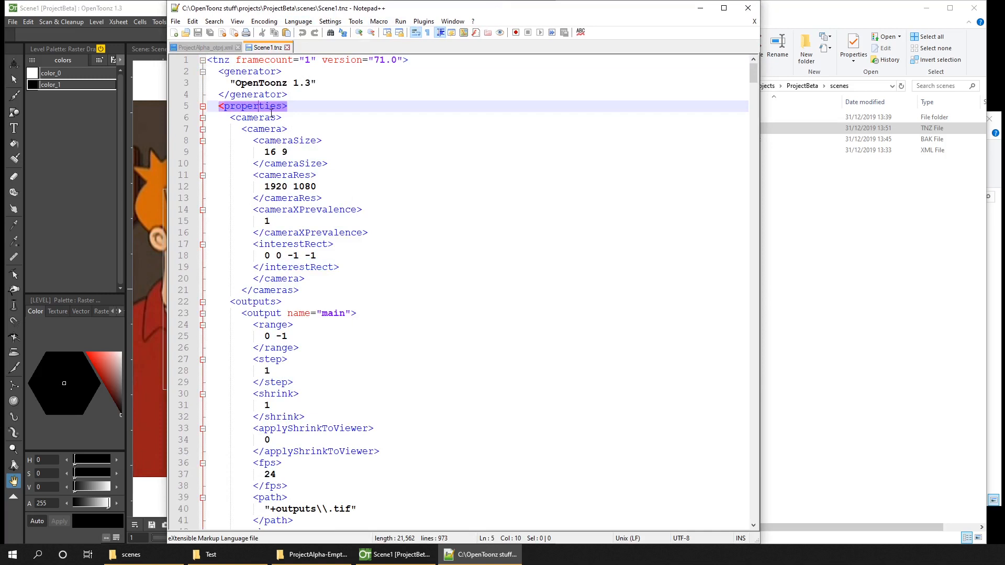
{"action": "mouse_move", "coordinate": [278, 346]}
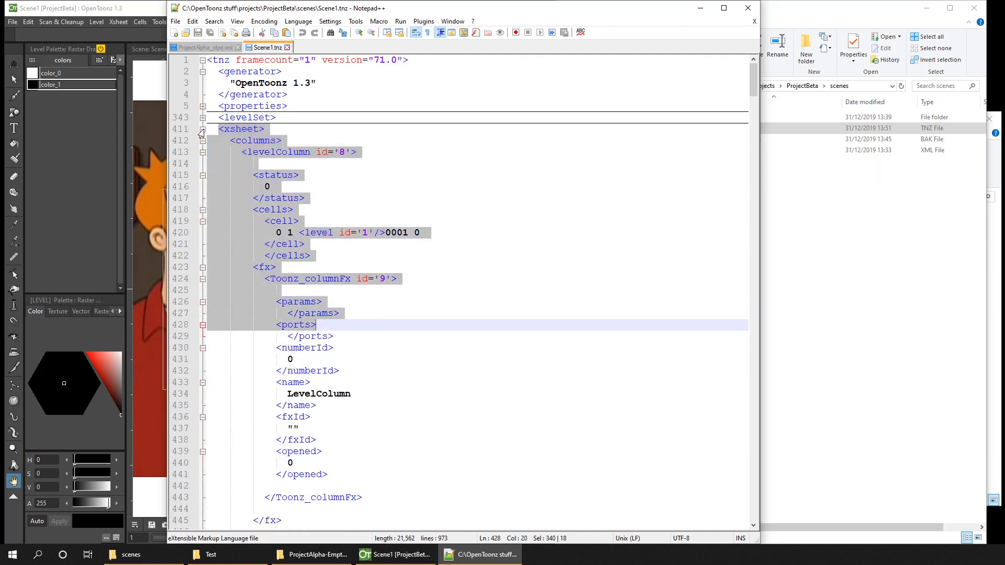
{"action": "left_click", "coordinate": [202, 129]}
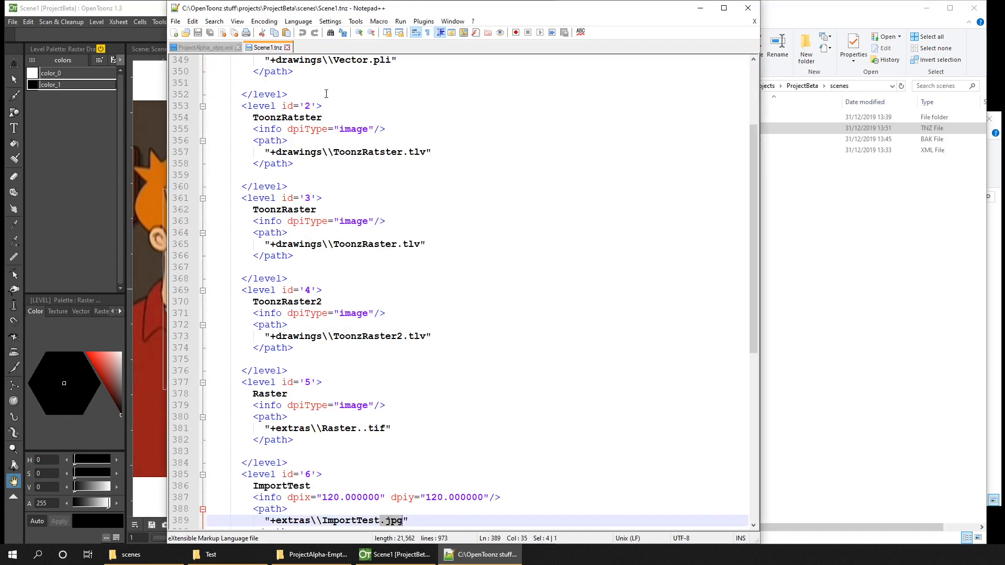
{"action": "scroll", "scroll_direction": "down", "scroll_amount": 3}
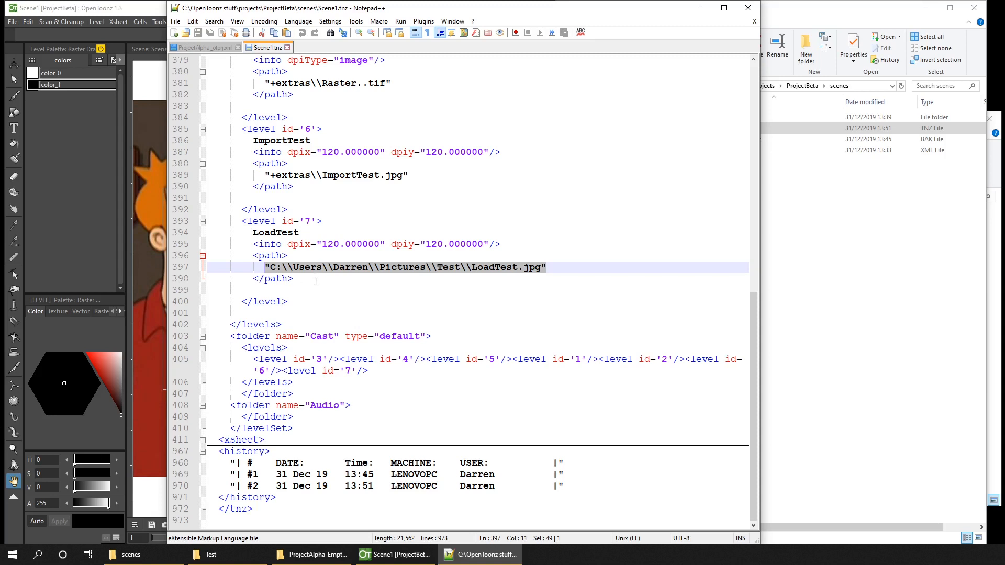
{"action": "left_click", "coordinate": [294, 279]}
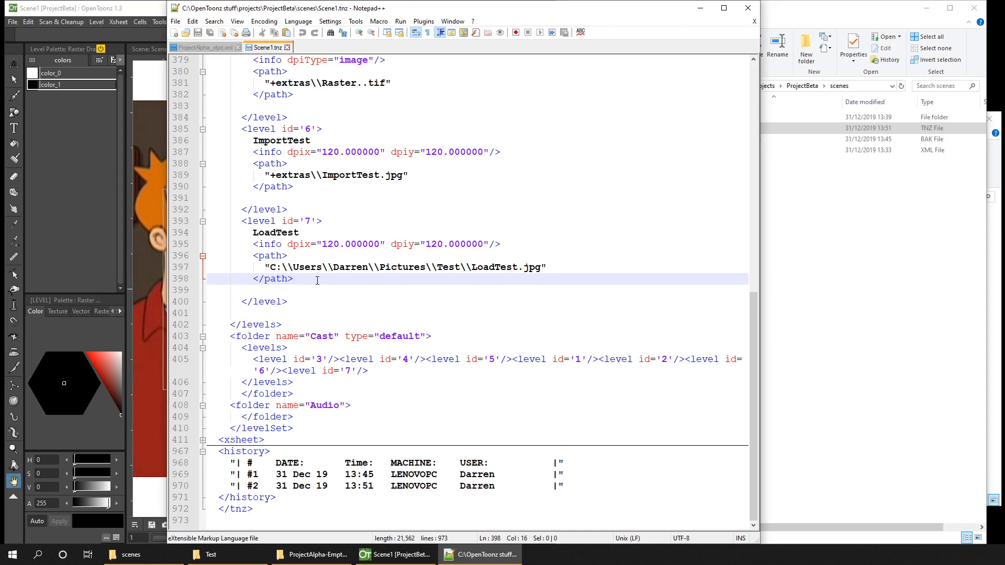
{"action": "left_click", "coordinate": [293, 278]}
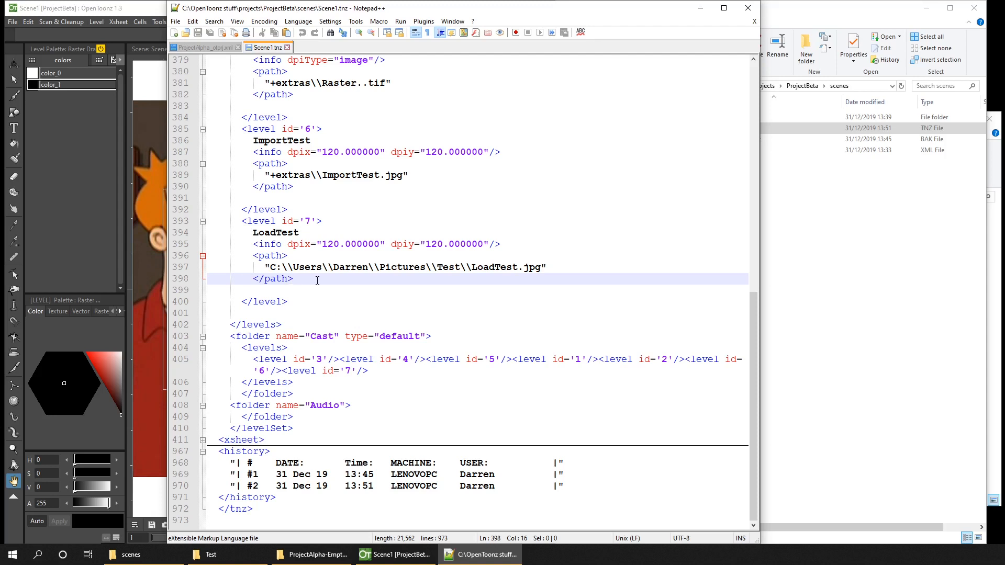
{"action": "scroll", "scroll_direction": "up", "scroll_amount": 3}
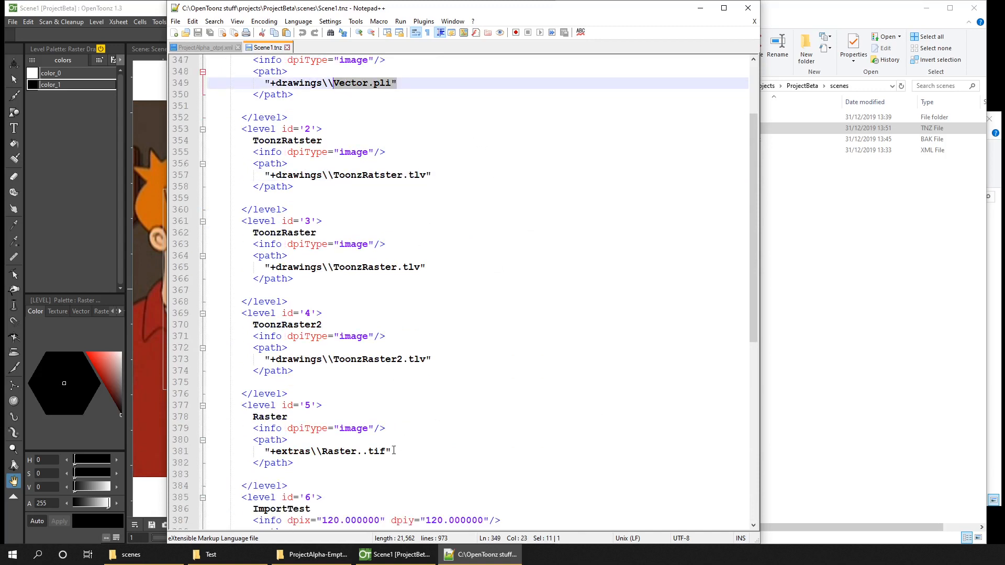
{"action": "left_click", "coordinate": [480, 428]}
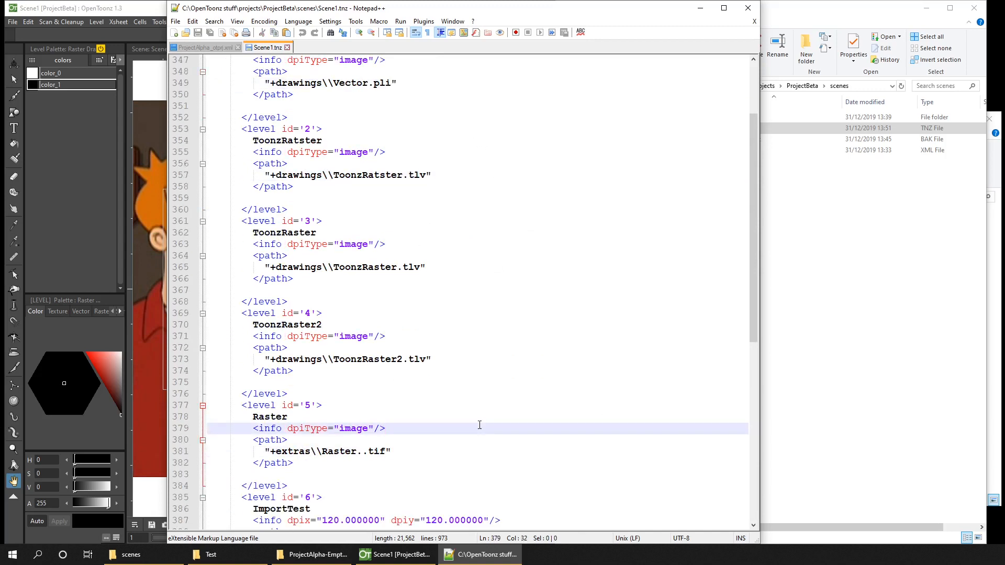